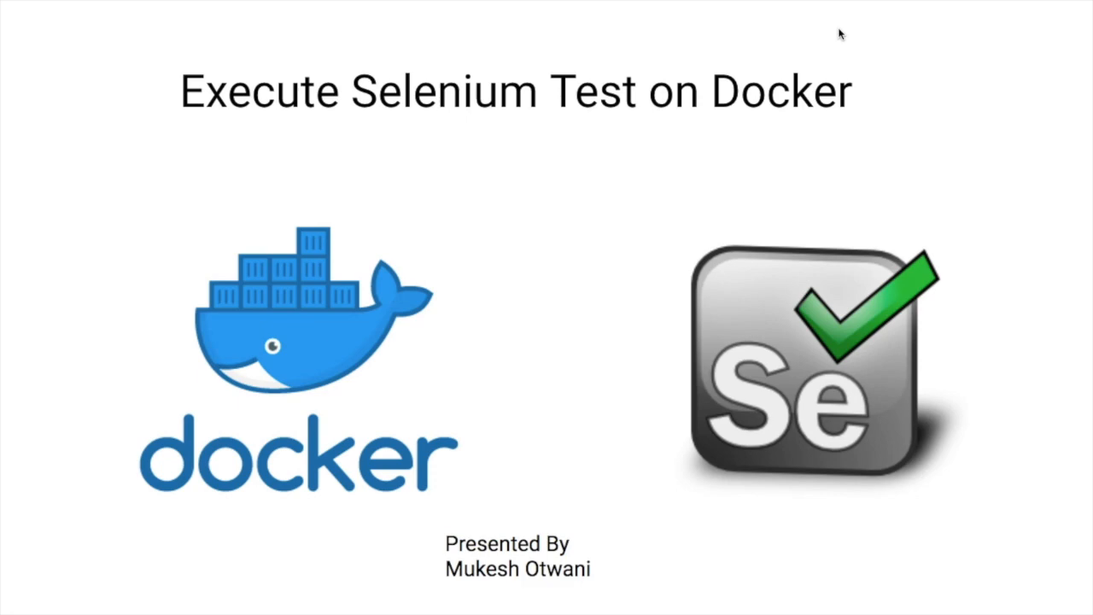
pyautogui.moveTo(791, 147)
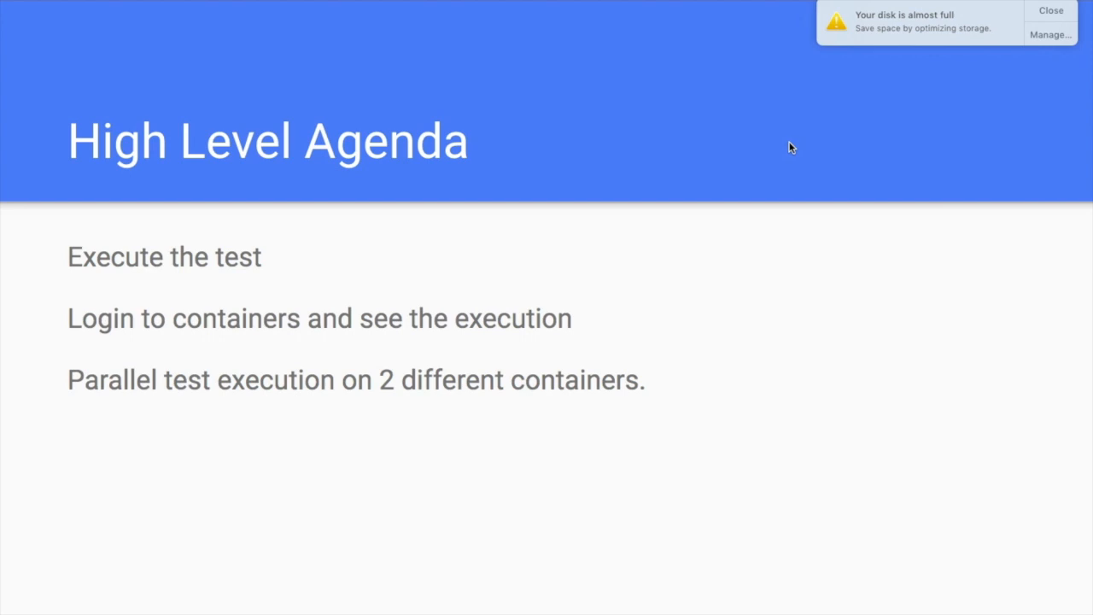
# - Exit the slideshow and bring up the Eclipse Selenium_YouTube_2019 workspace
pyautogui.click(1051, 11)
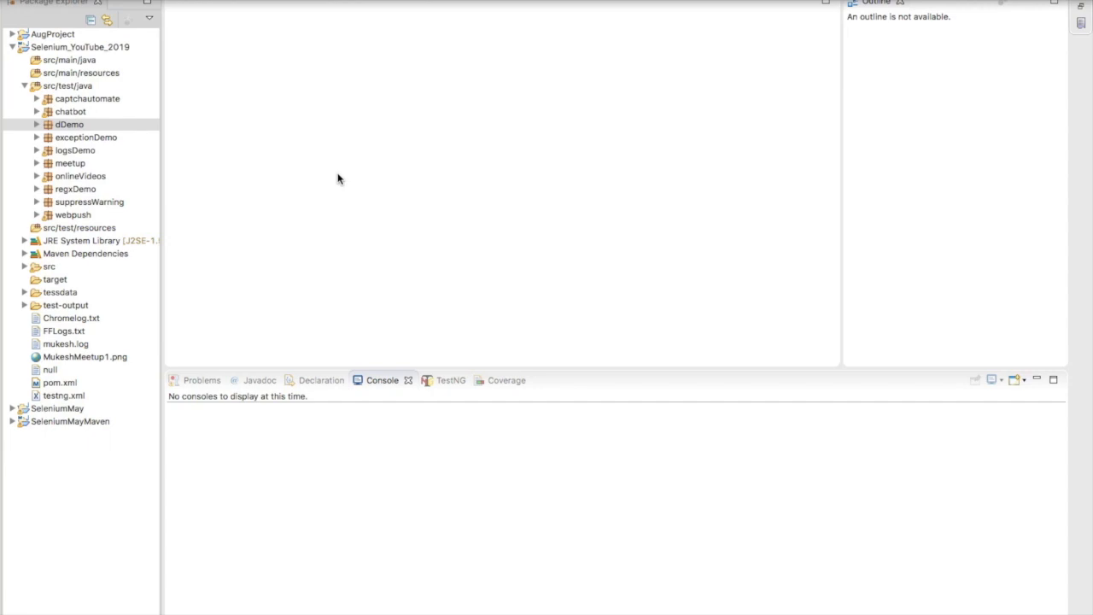
# - Add a dockerDemo package under src/test/java and begin a new FFDemo class in it
pyautogui.click(69, 124)
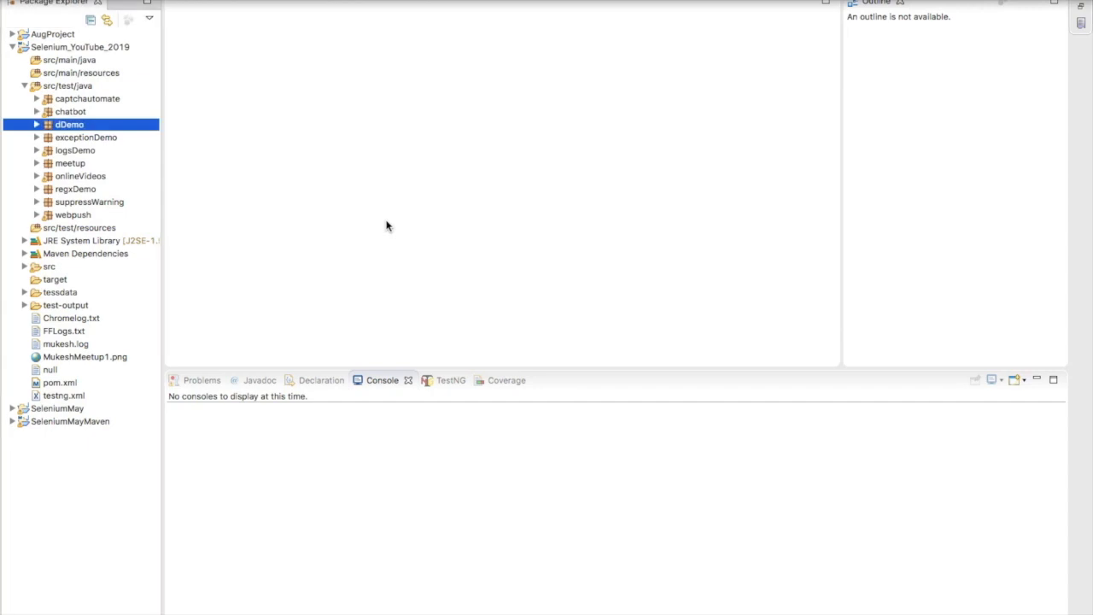
pyautogui.moveTo(240, 166)
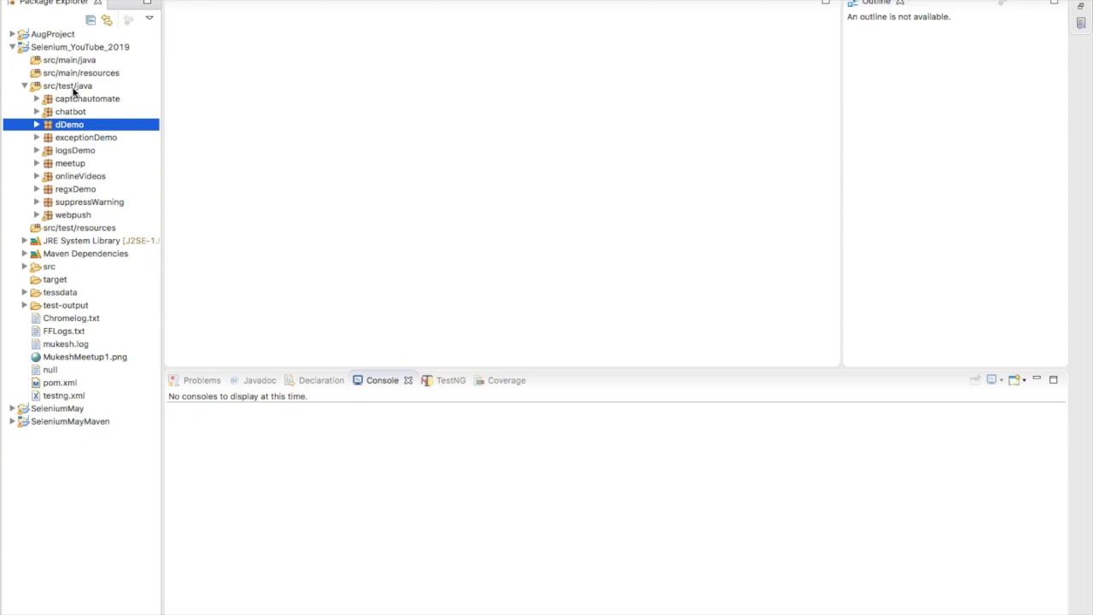
pyautogui.rightClick(68, 85)
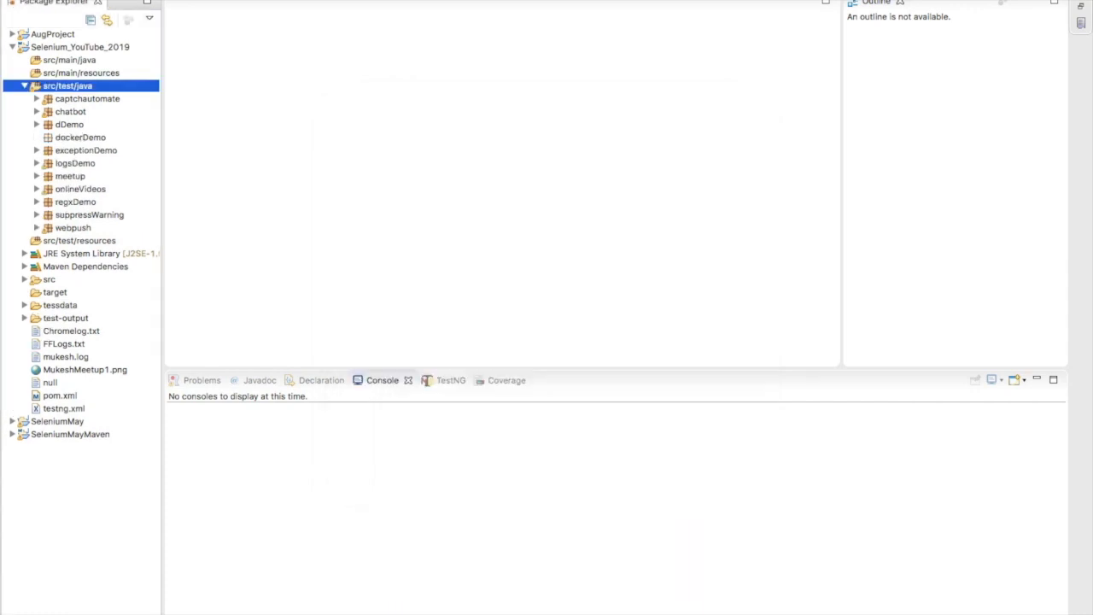
pyautogui.click(81, 137)
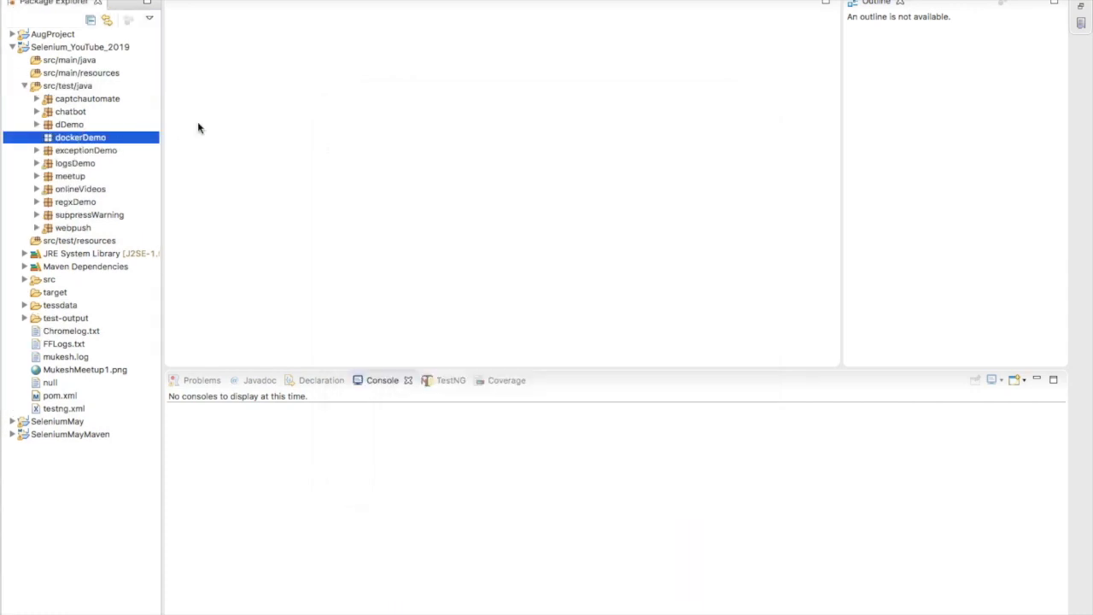
pyautogui.moveTo(111, 141)
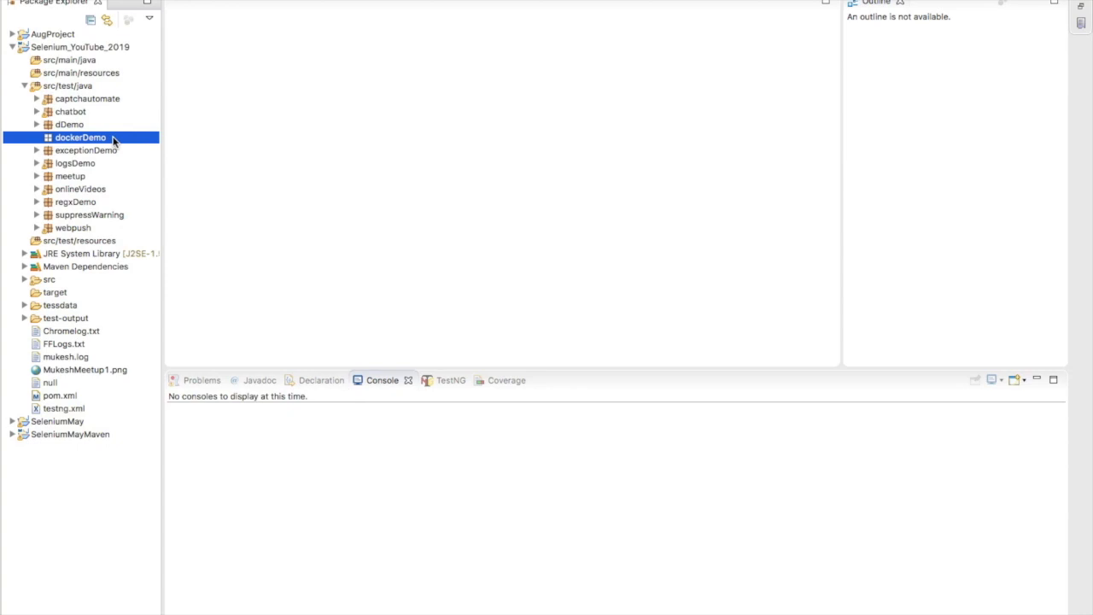
pyautogui.moveTo(389, 212)
pyautogui.write('FFDemo')
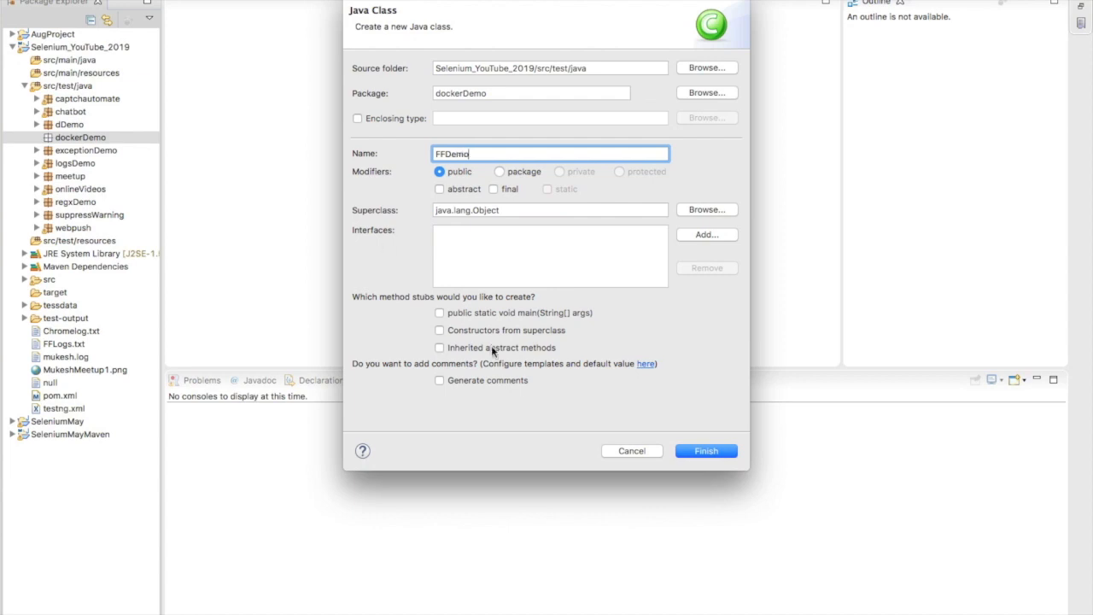
pyautogui.click(706, 451)
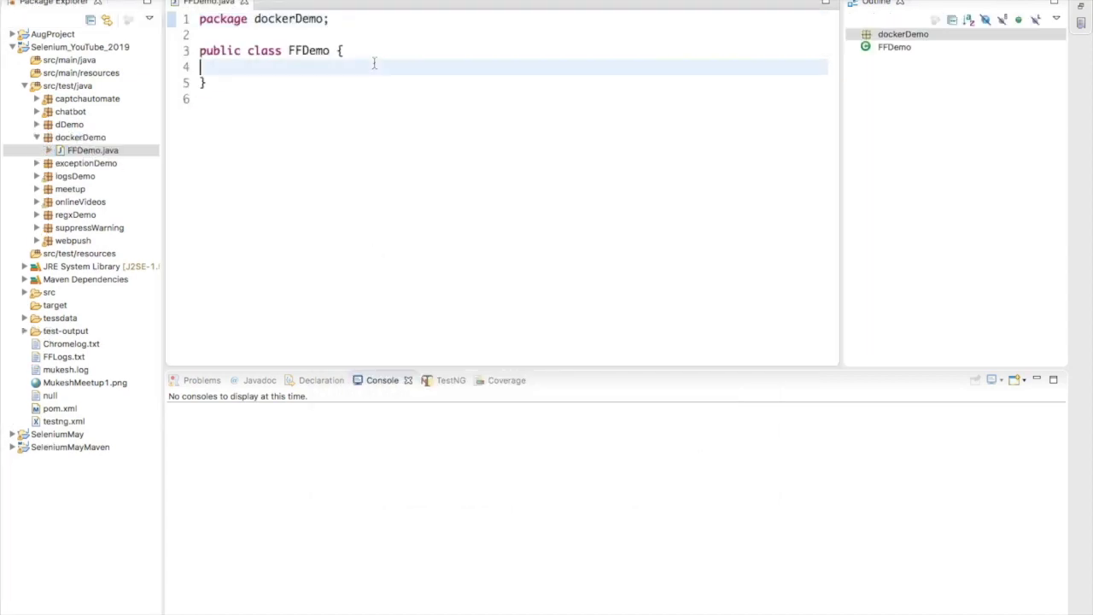
pyautogui.write('public')
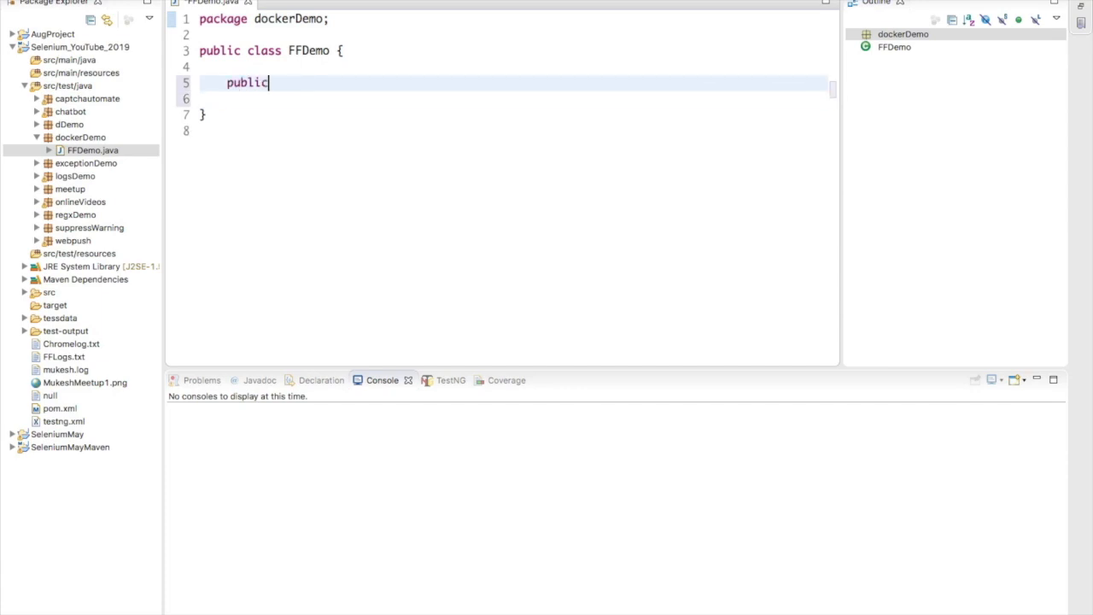
pyautogui.write('void test')
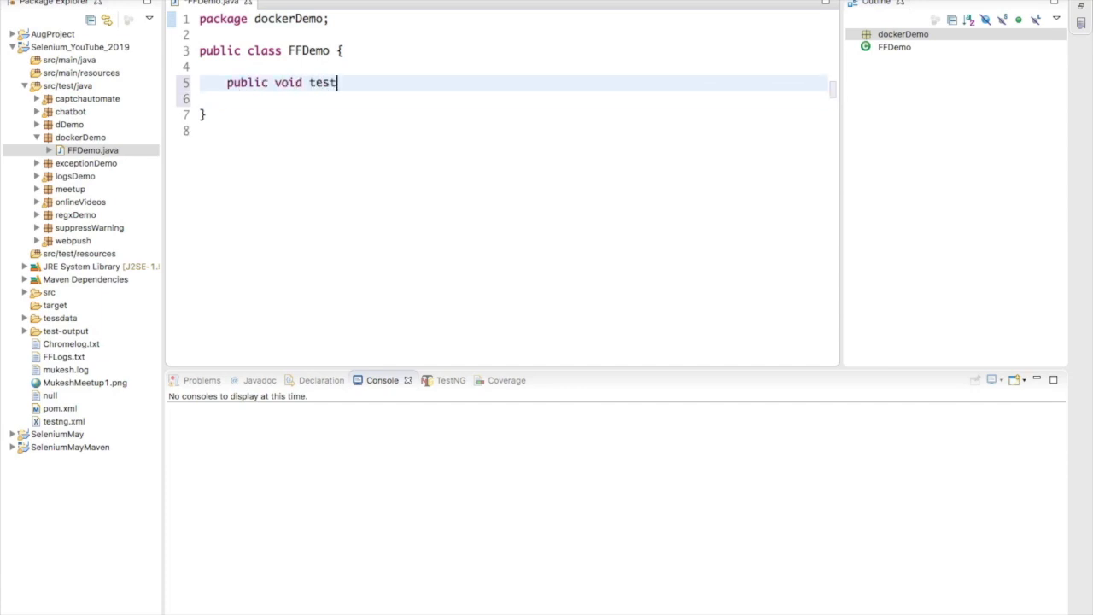
pyautogui.write('App()')
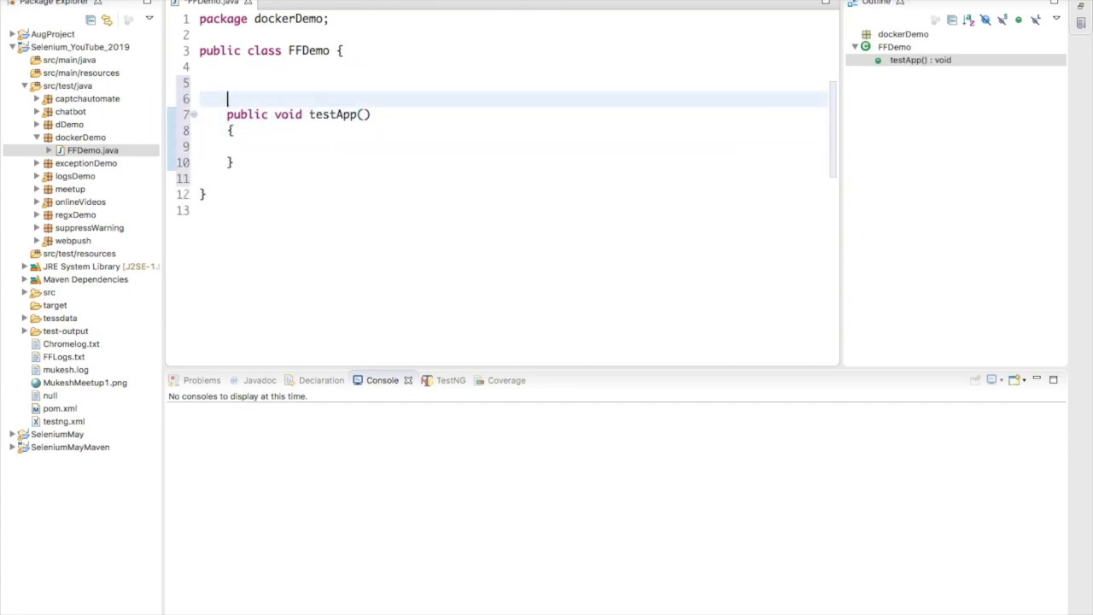
pyautogui.write('@Test')
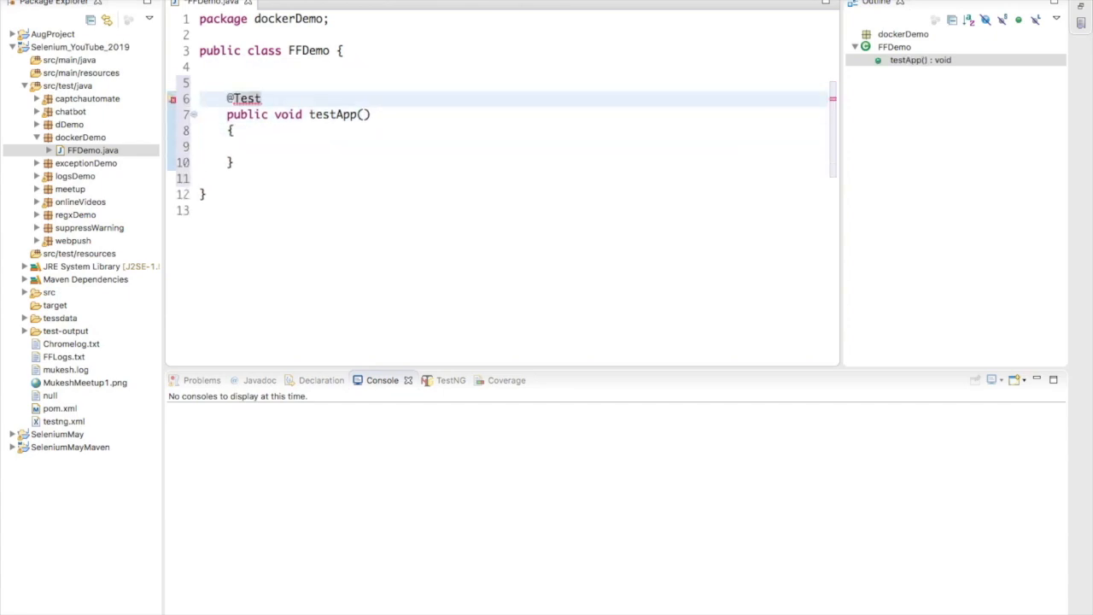
pyautogui.press('ctrl+space')
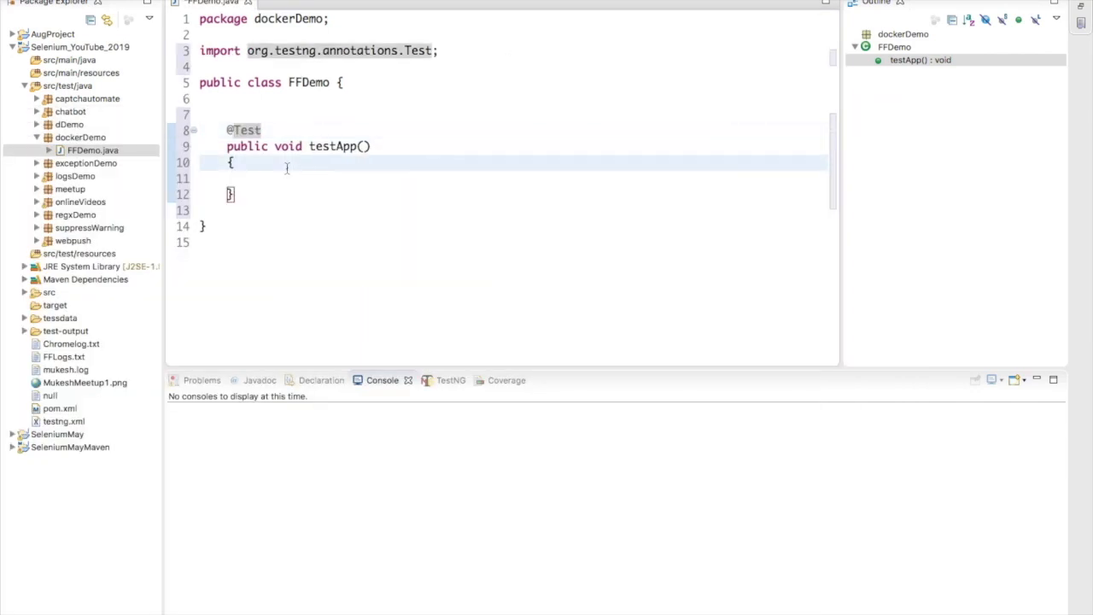
# - In testApp(), create DesiredCapabilities cap and set its browser name to BrowserType.FIREFOX
pyautogui.write('DesiredCapabilities cap')
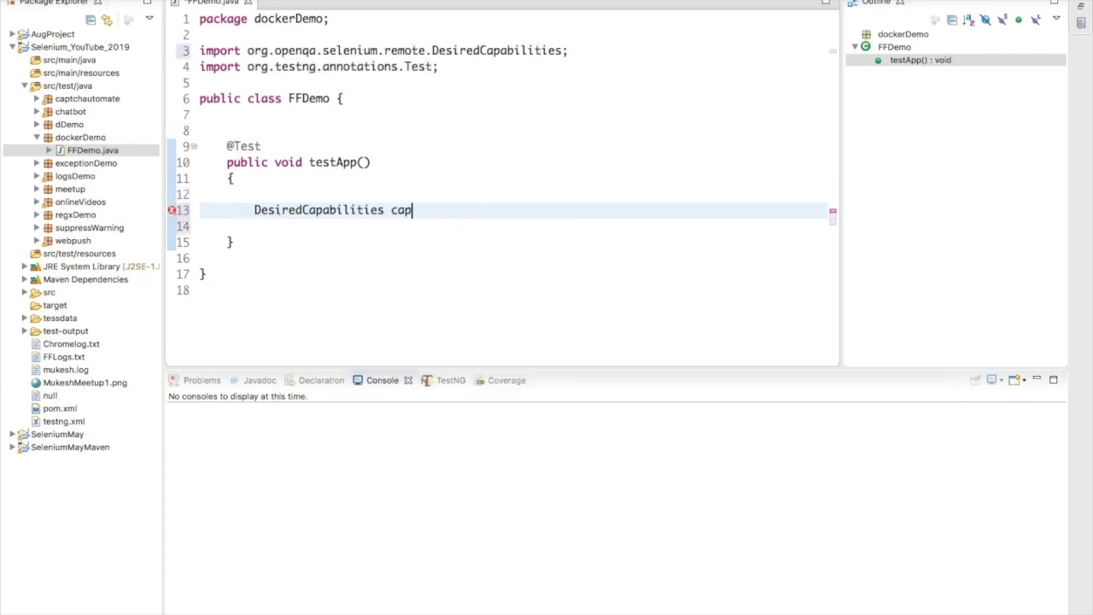
pyautogui.write('=new Desi')
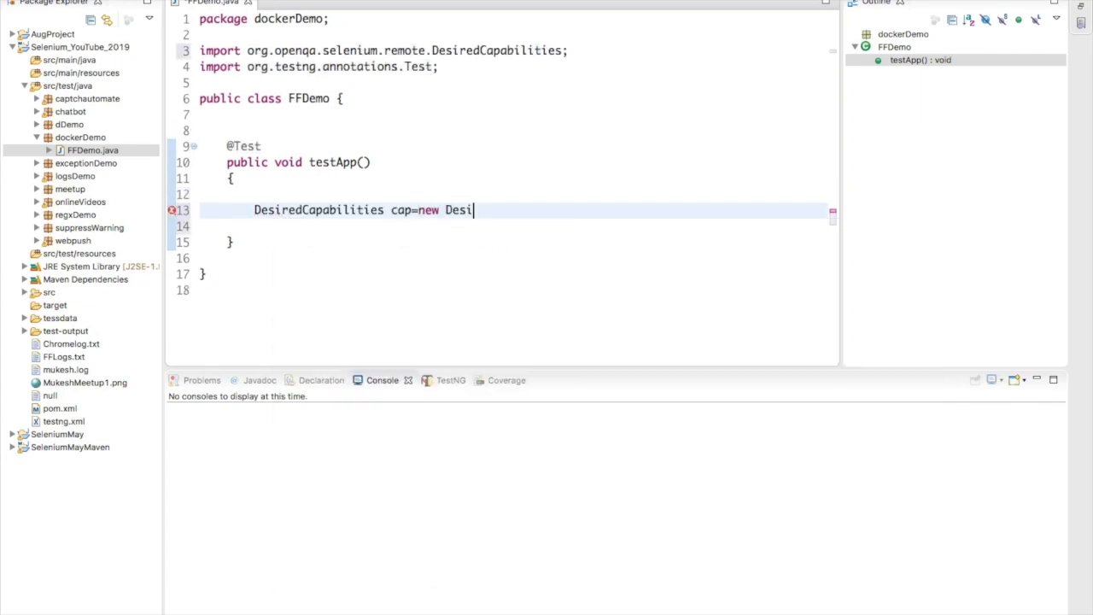
pyautogui.write('redCapabilities();')
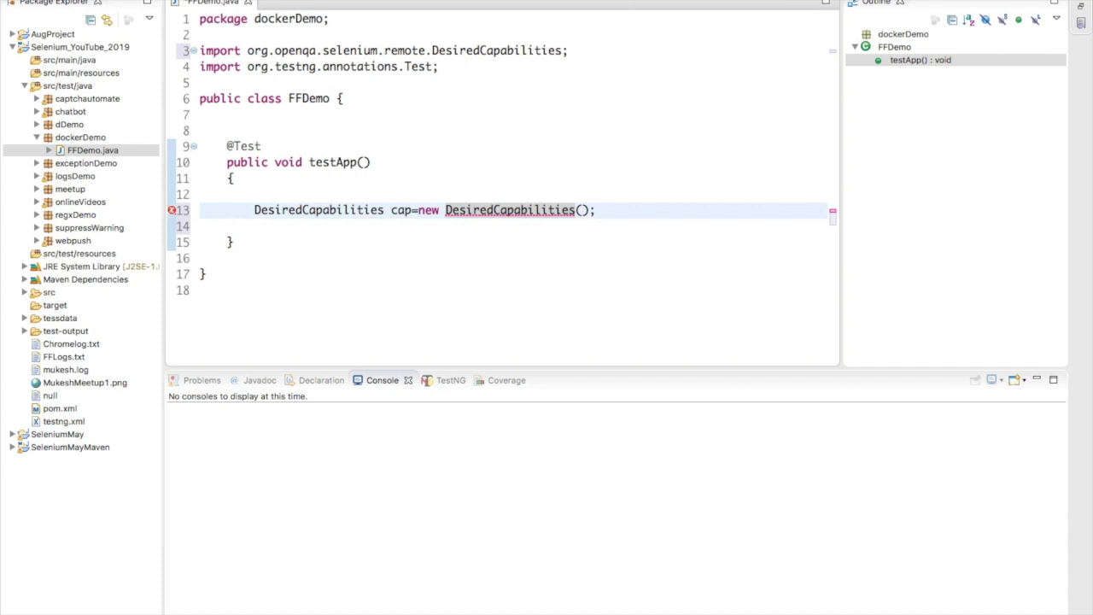
pyautogui.write('cap.')
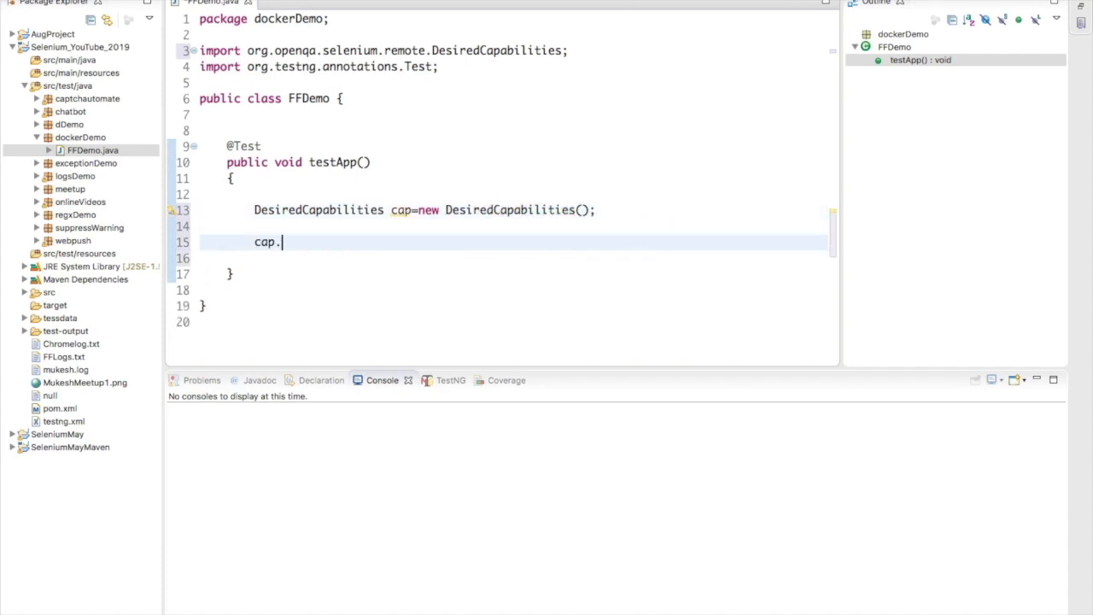
pyautogui.write('se')
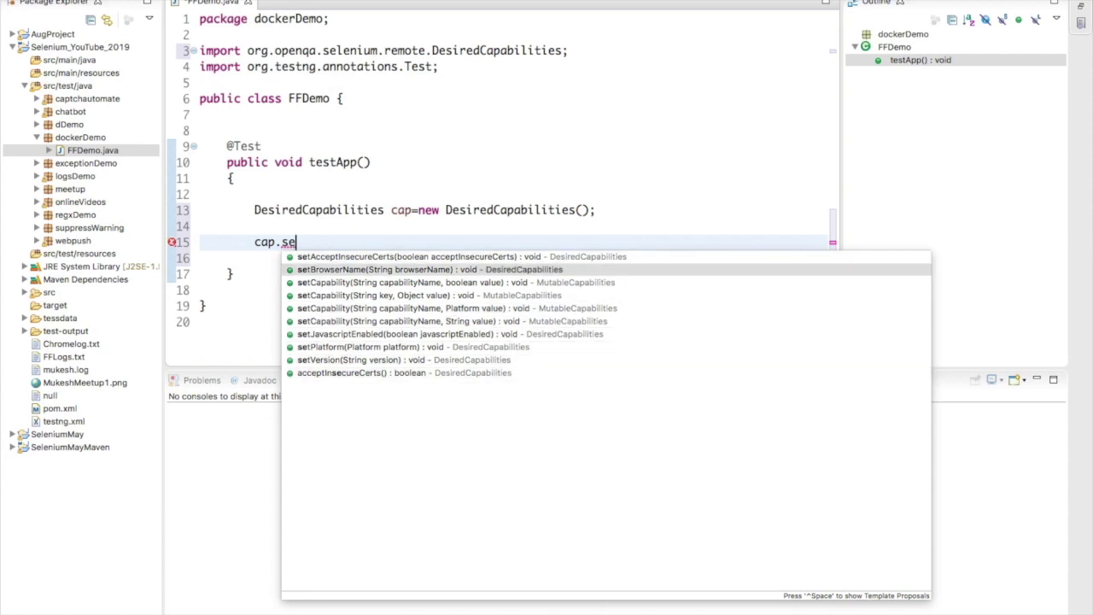
pyautogui.doubleClick(370, 269)
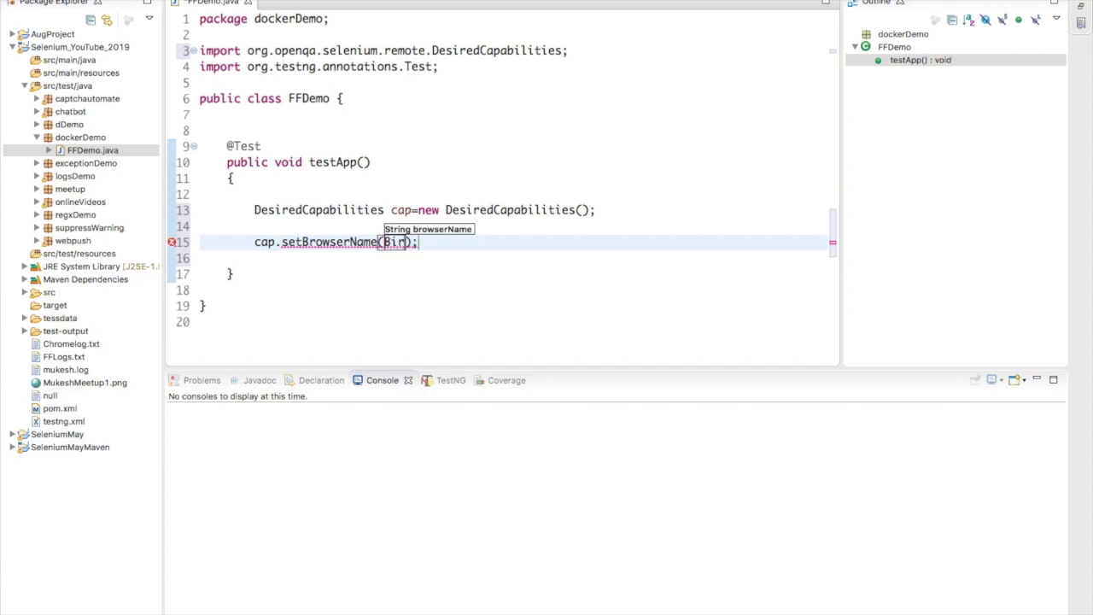
pyautogui.write('Brow')
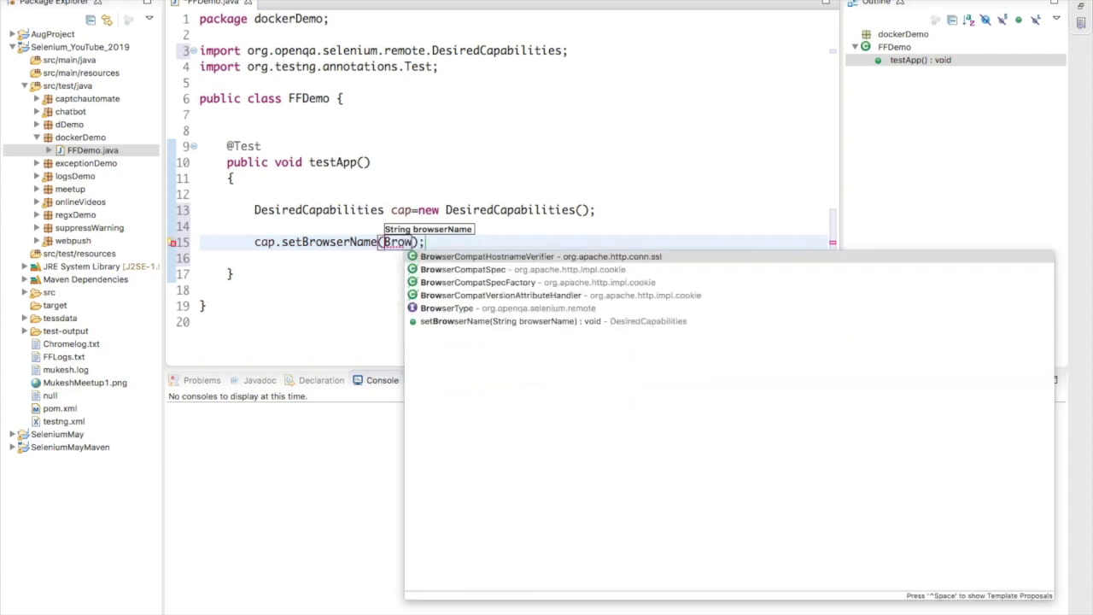
pyautogui.click(446, 308)
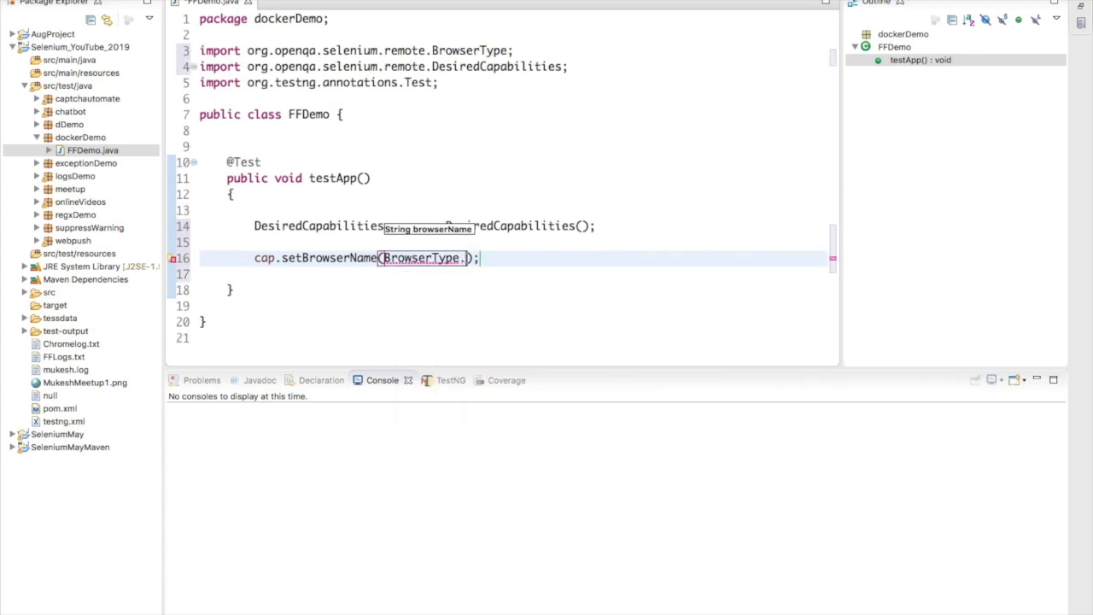
pyautogui.write('FIREFOX')
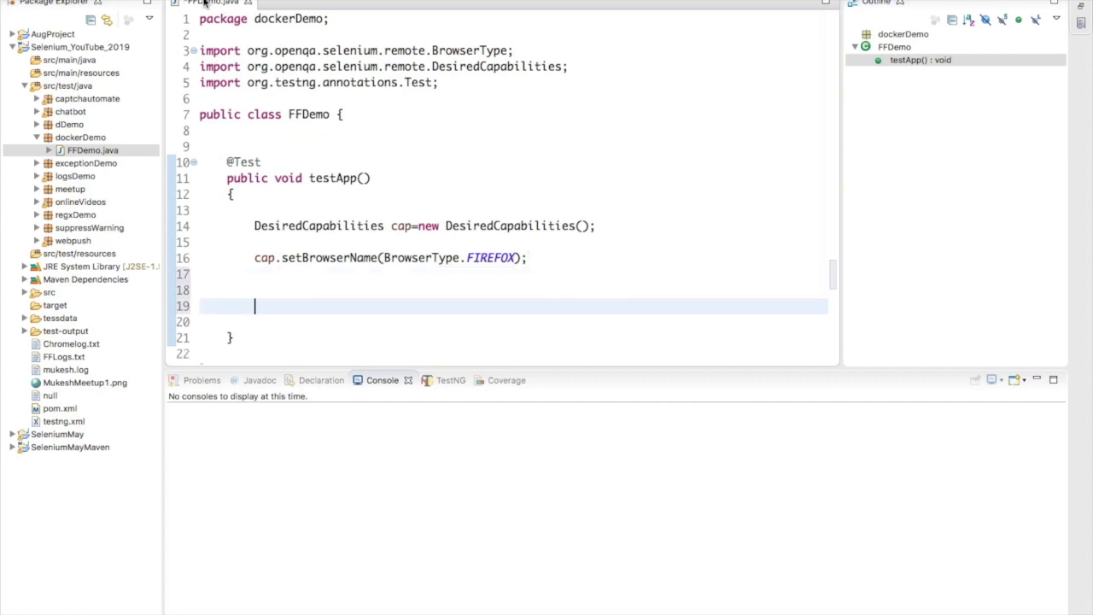
pyautogui.write('WebDriver')
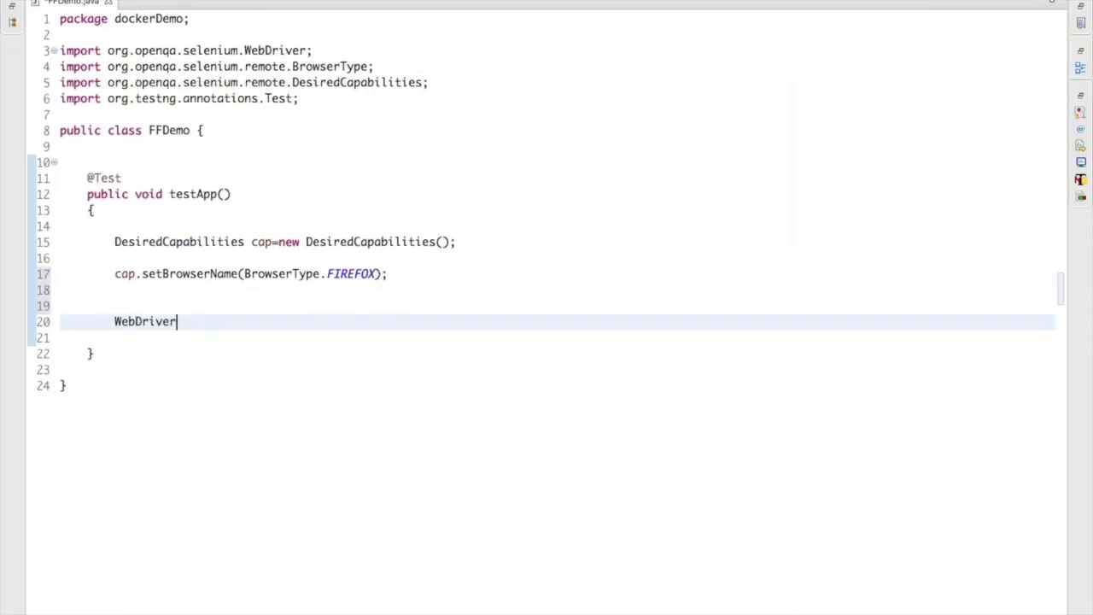
pyautogui.write('driver=new')
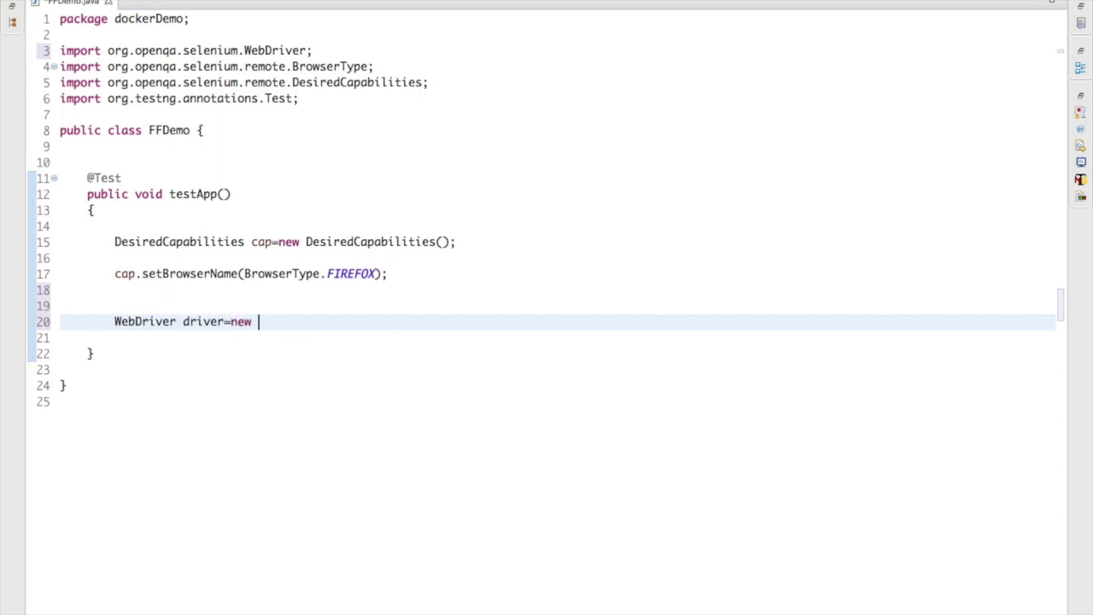
pyautogui.write('Remote')
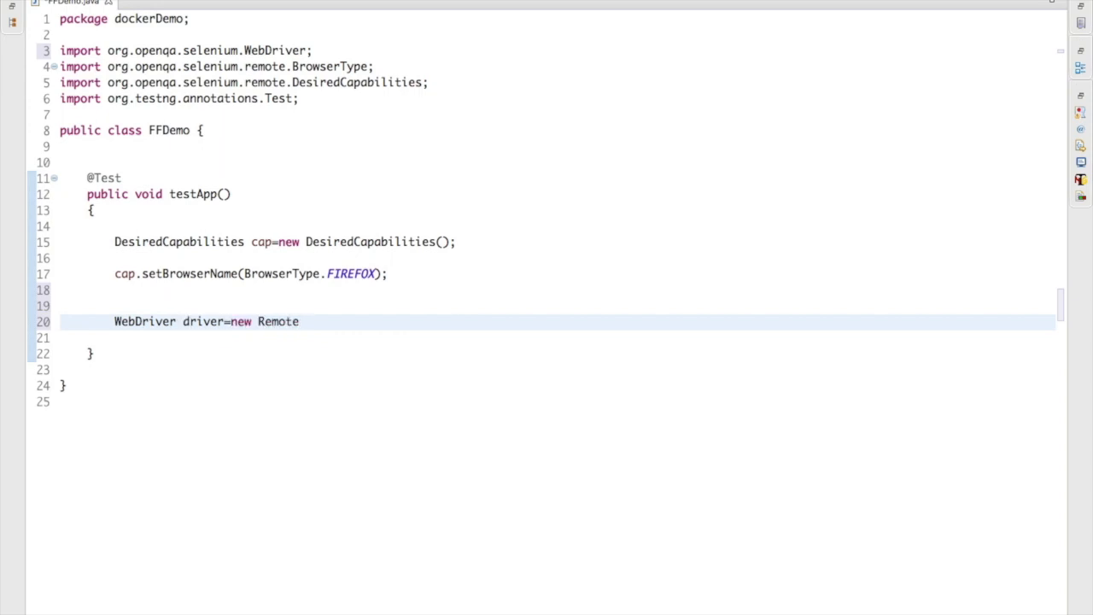
pyautogui.write('web')
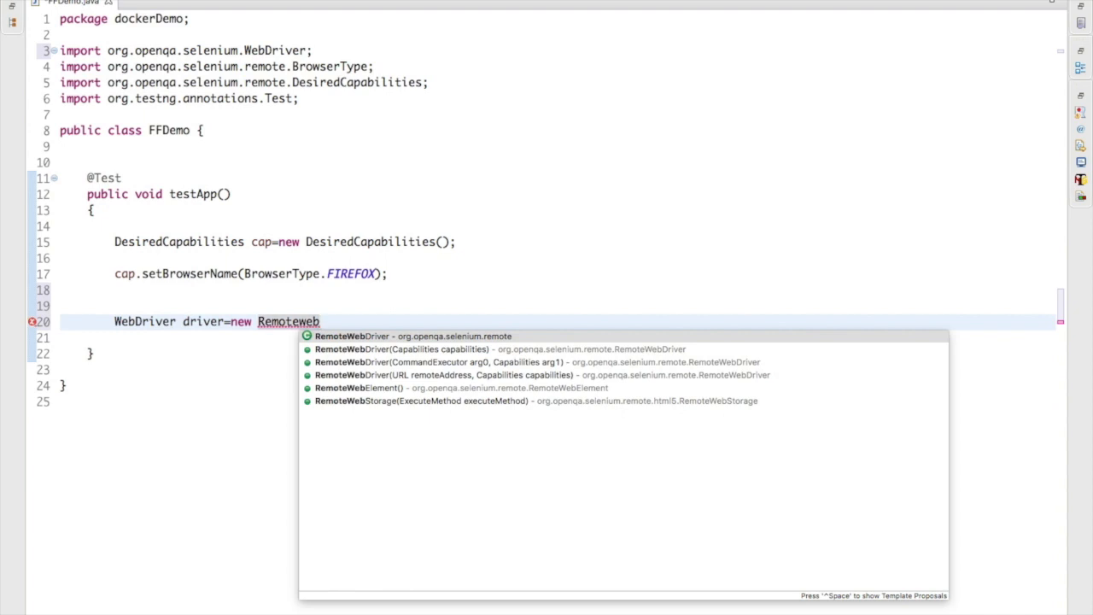
pyautogui.press('Down')
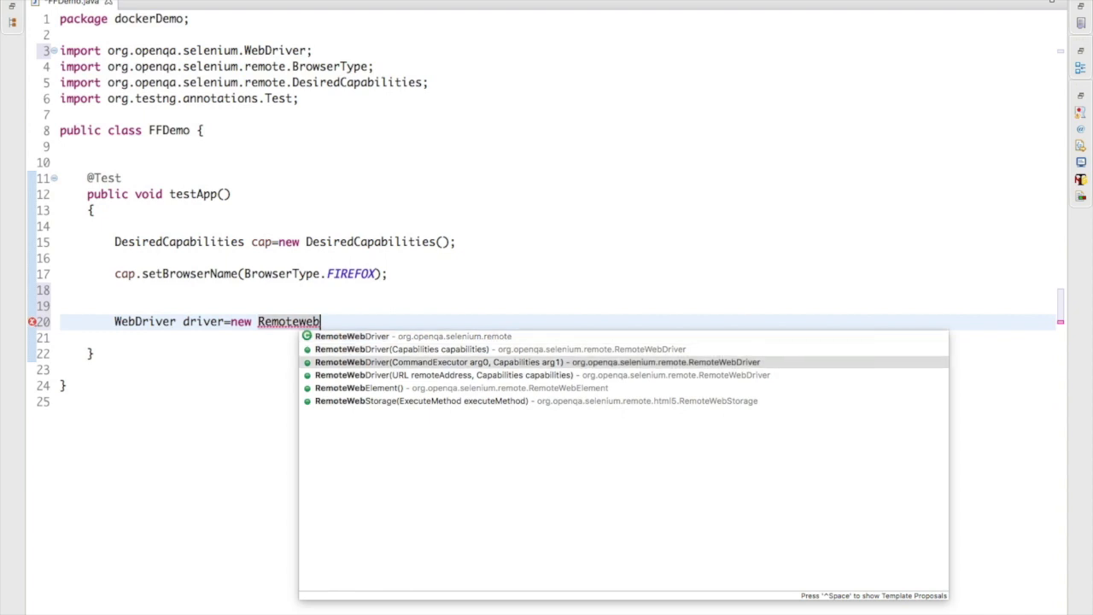
pyautogui.press('Down')
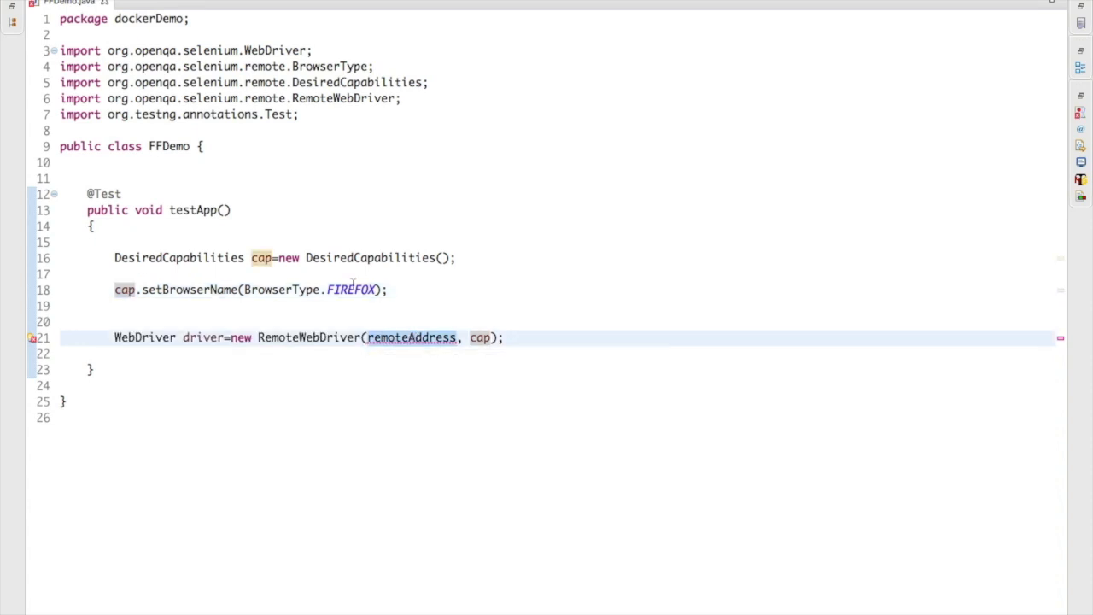
pyautogui.write('new URL("http://localhost:4546/wd/console')
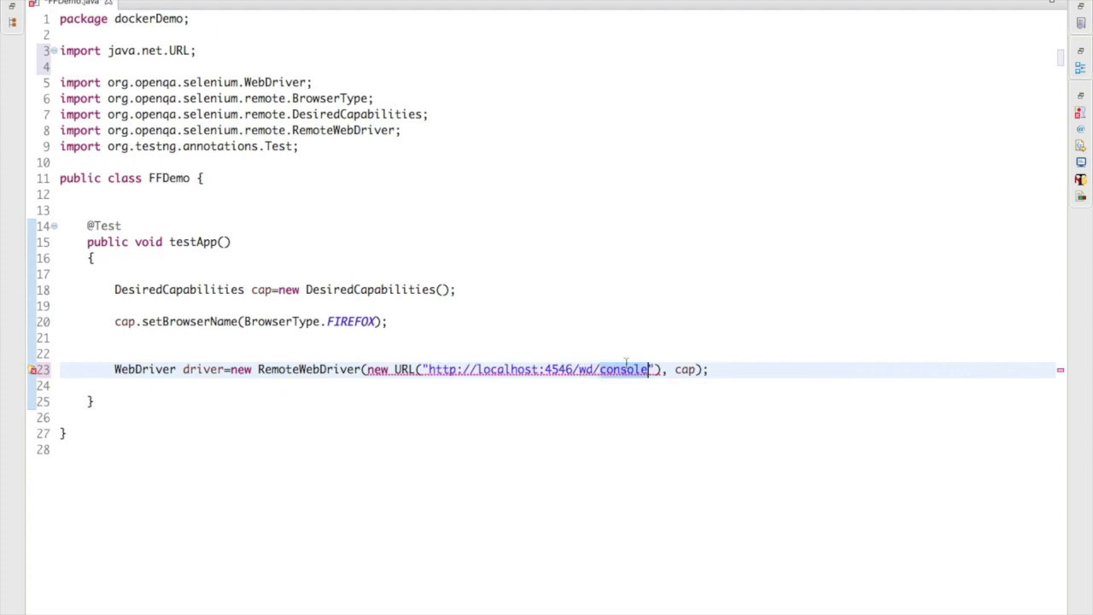
pyautogui.write('hub')
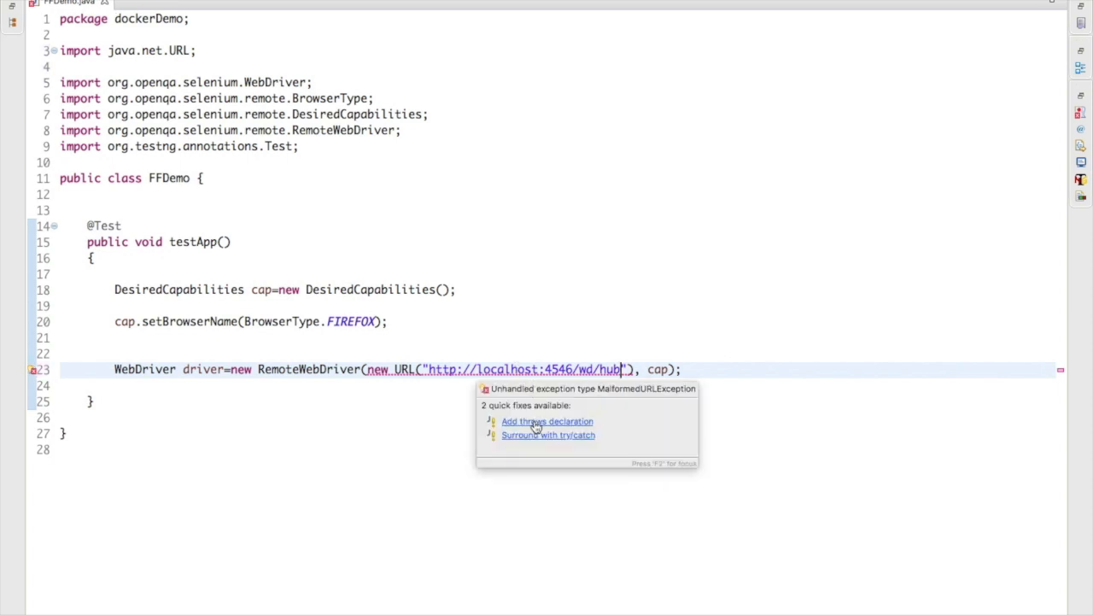
pyautogui.click(547, 421)
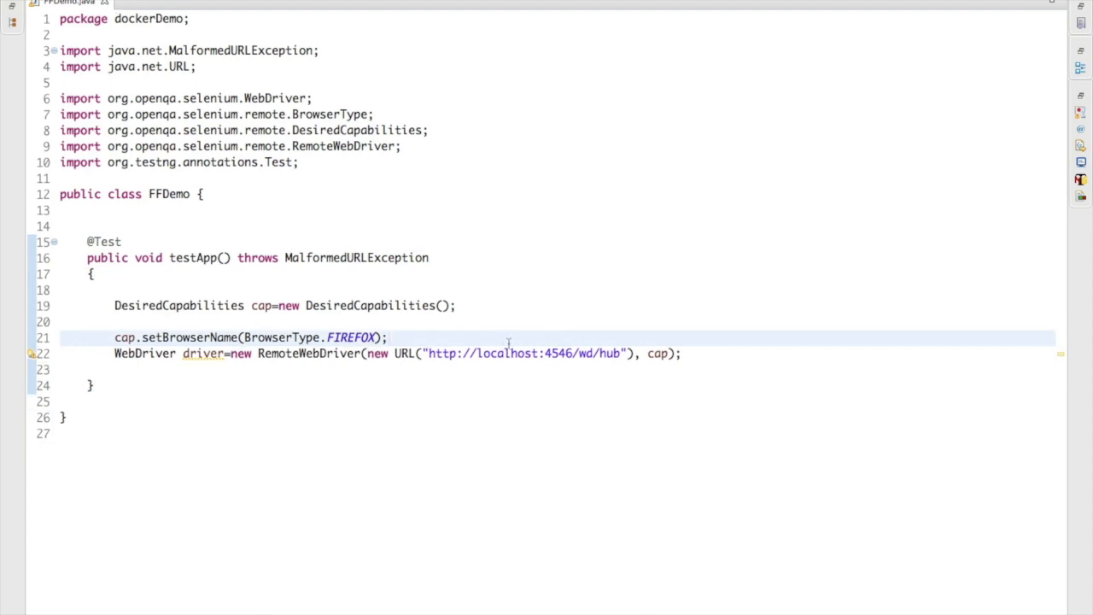
pyautogui.press('Enter')
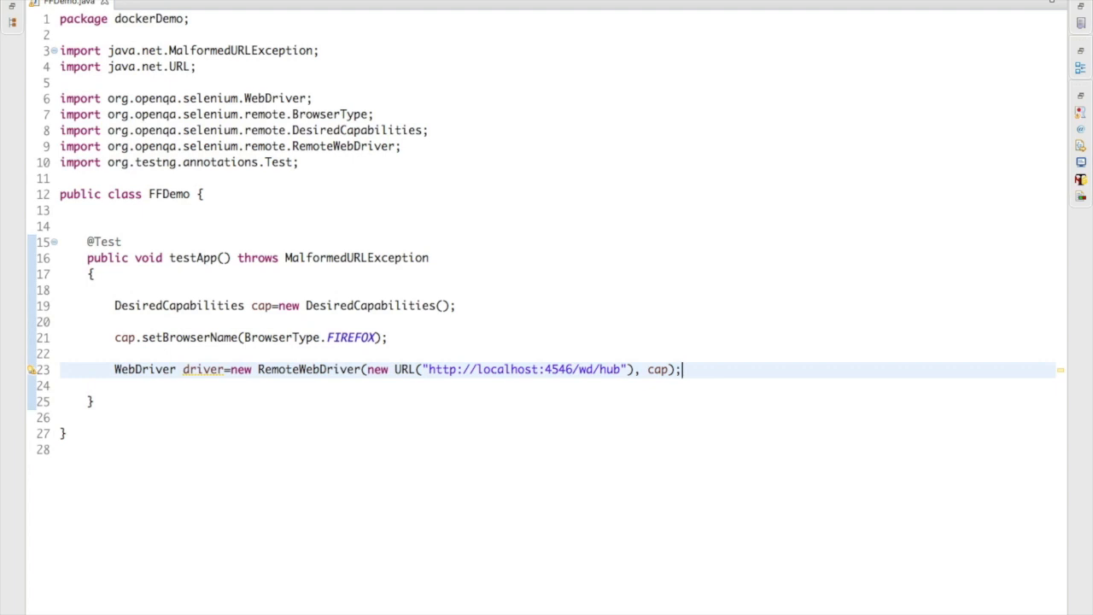
# - Open google.com and type 'Learn Automation' into the "q" search field
pyautogui.write('driver.get("");')
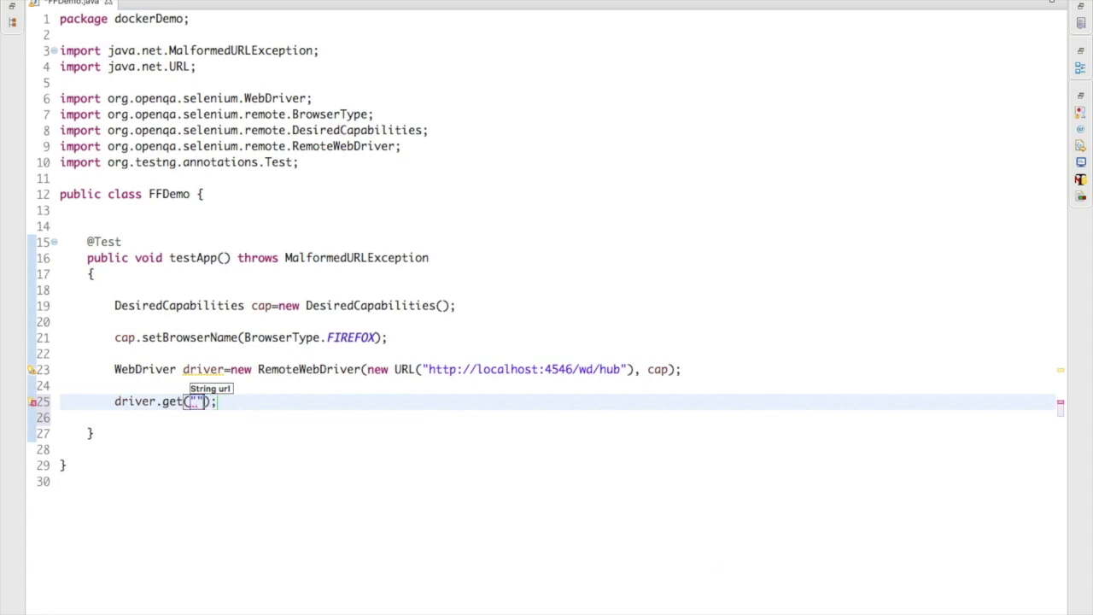
pyautogui.write('http://www.goo')
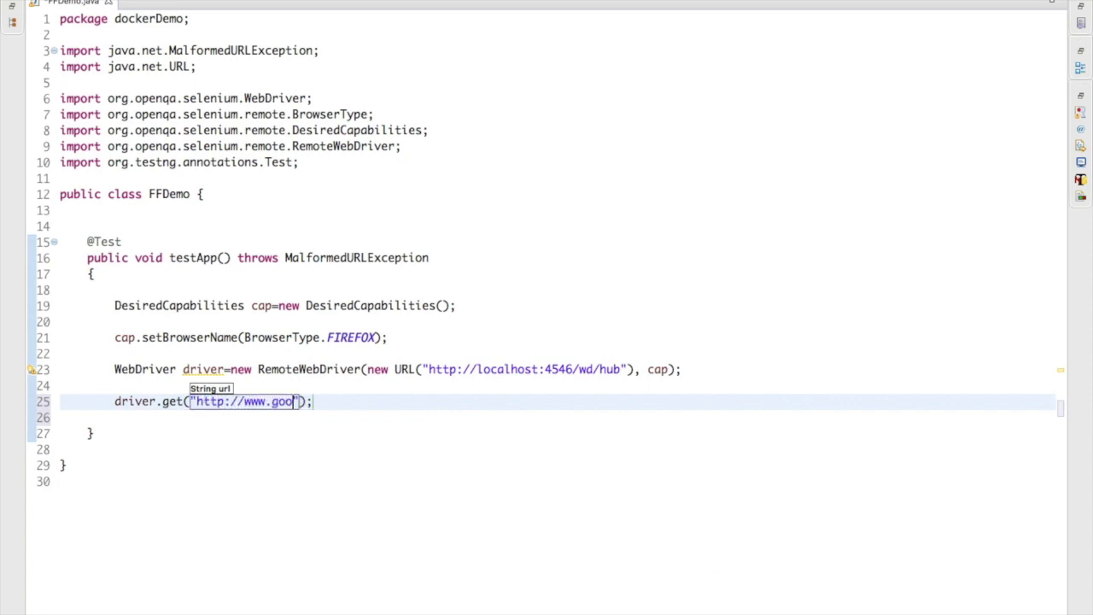
pyautogui.write('gle.com')
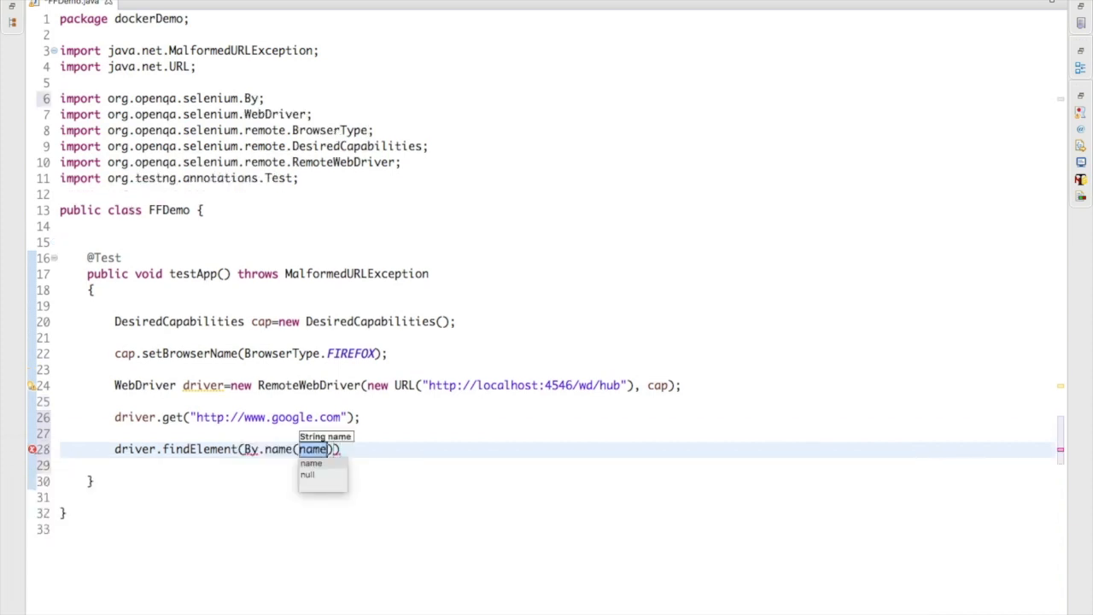
pyautogui.write('"q"')
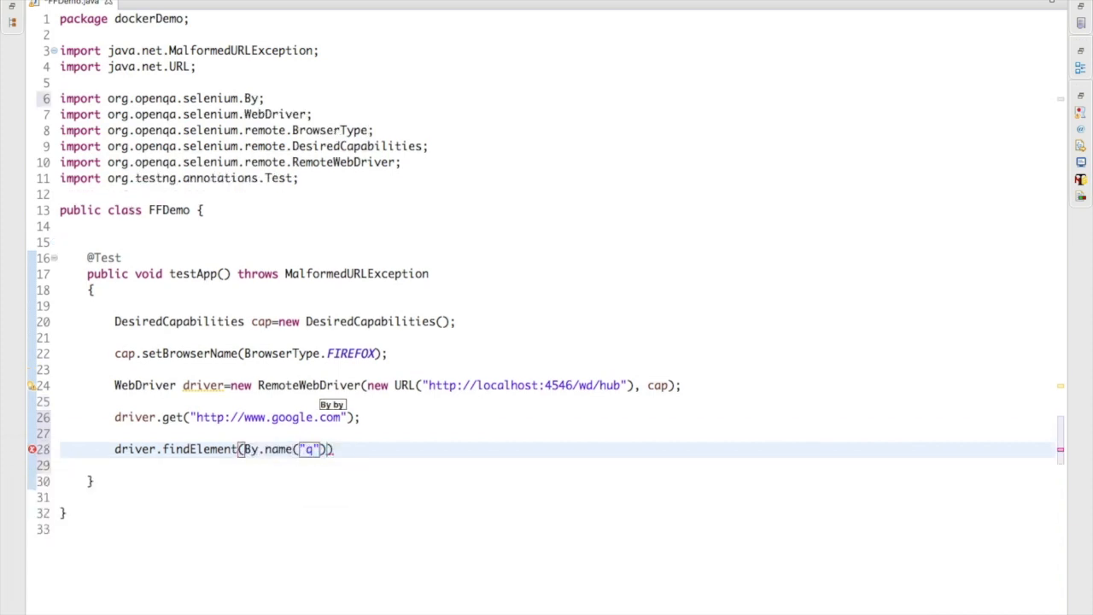
pyautogui.write('.sendKeys("");')
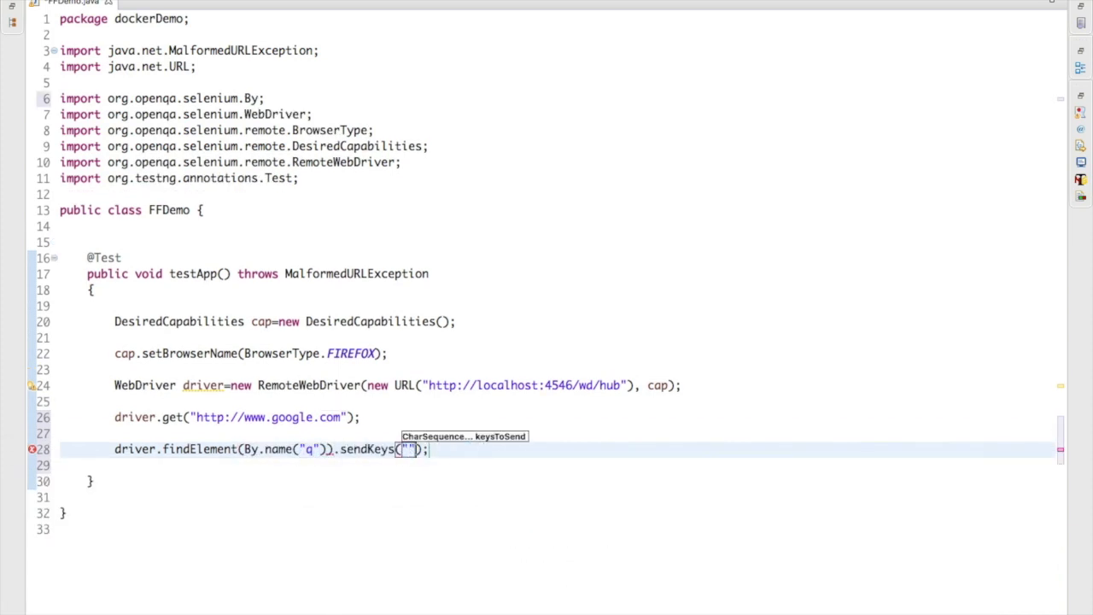
pyautogui.write('Learn')
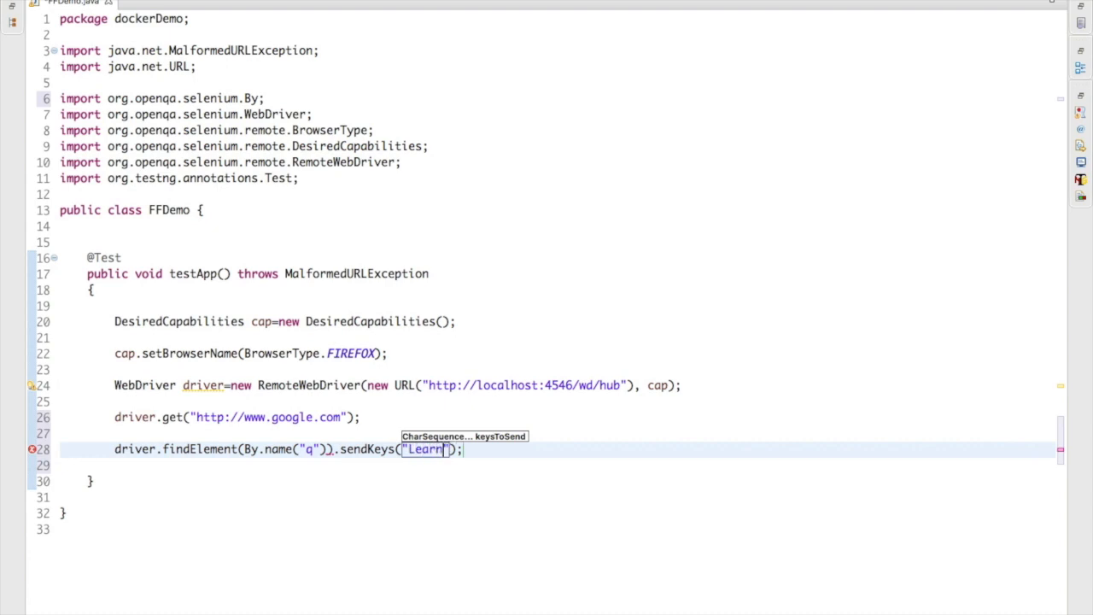
pyautogui.write('Automation')
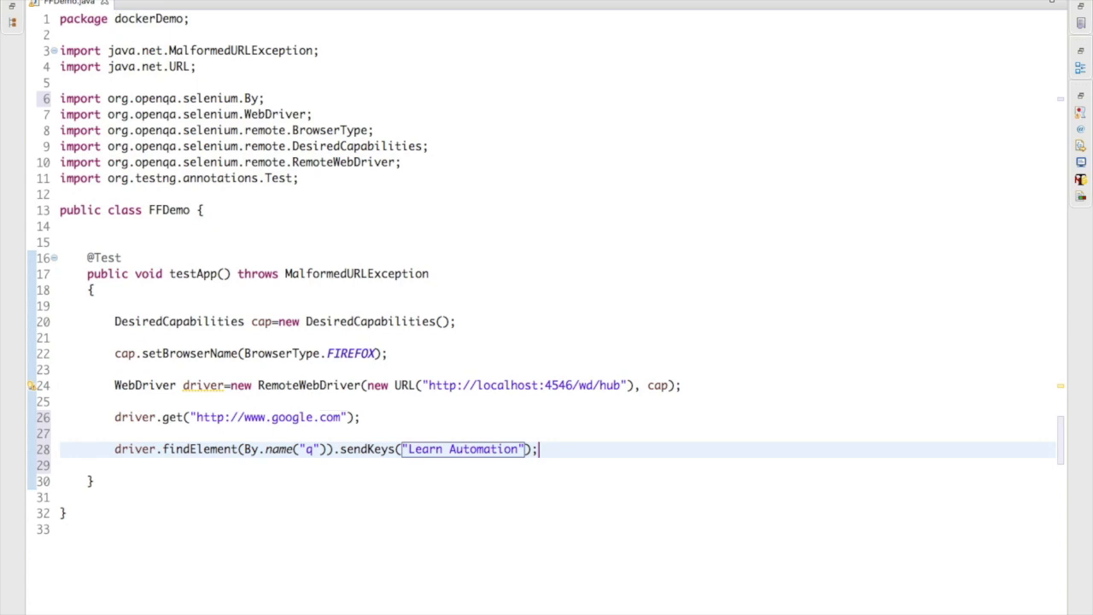
# - Wait 5 seconds with Thread.sleep, then quit the driver, declaring InterruptedException
pyautogui.write('driver')
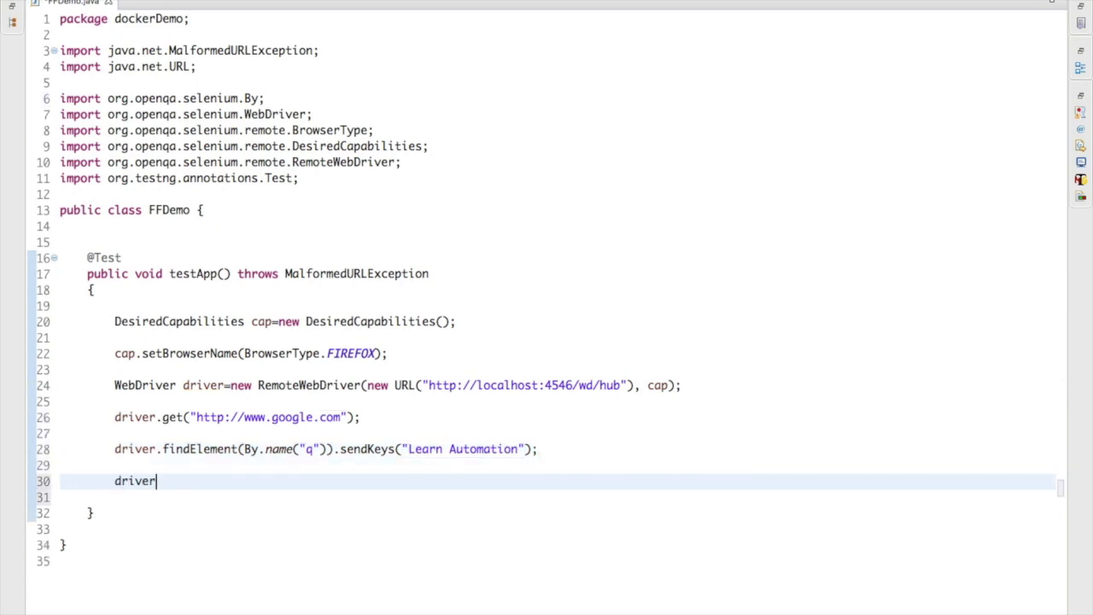
pyautogui.write('.quit();')
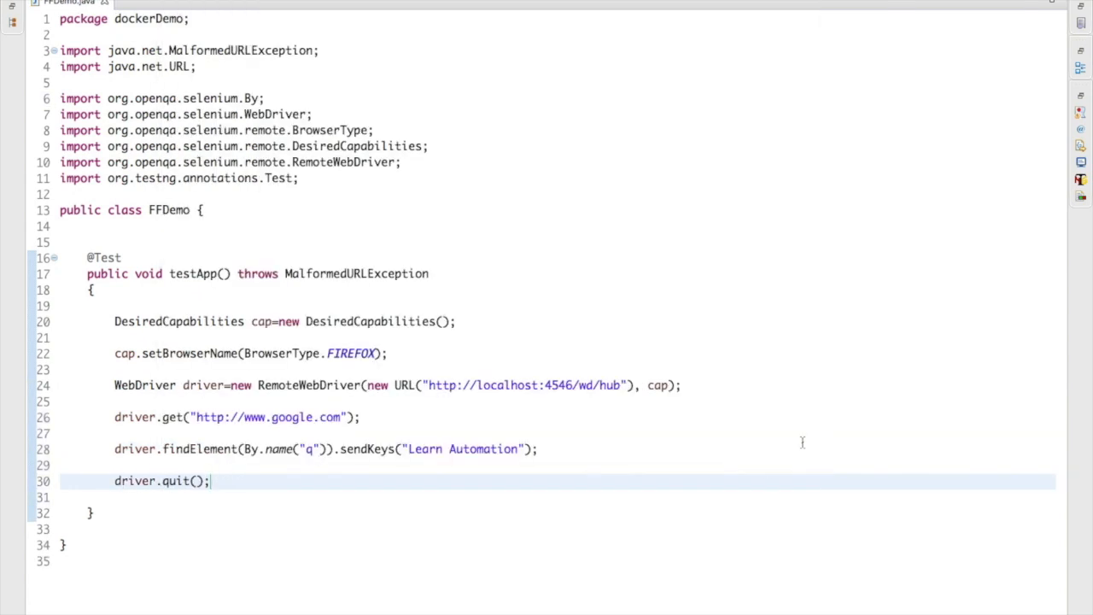
pyautogui.press('Enter')
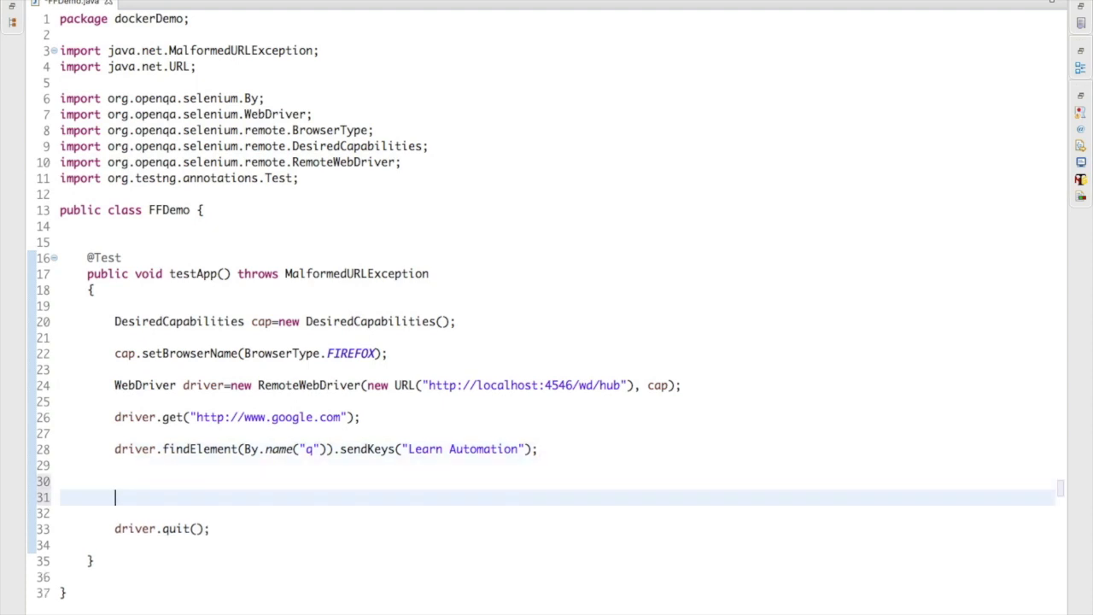
pyautogui.write('Thread.s')
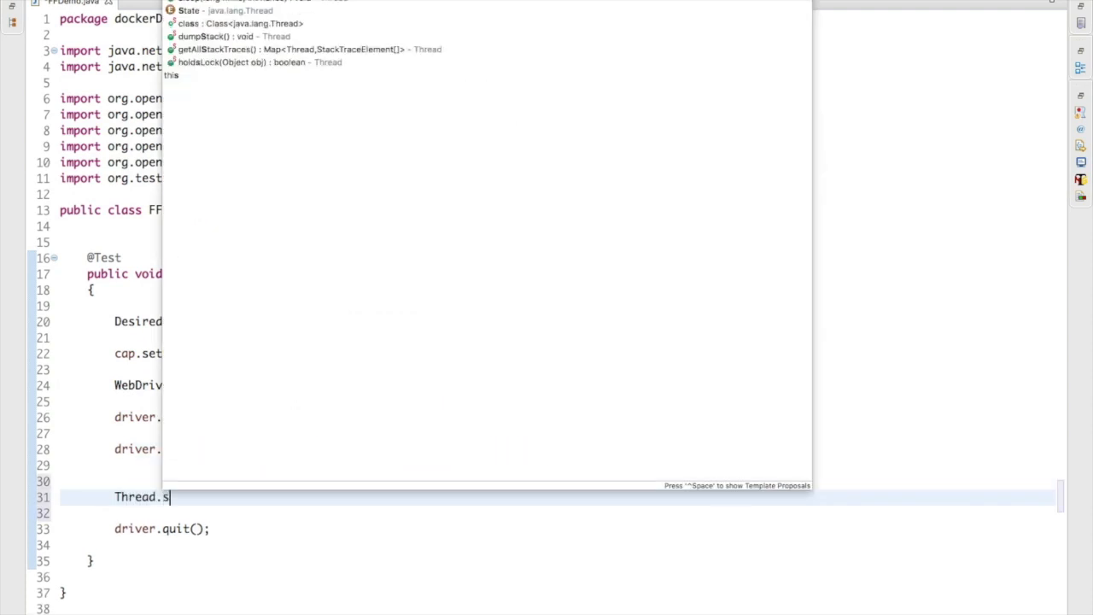
pyautogui.write('leep(50);')
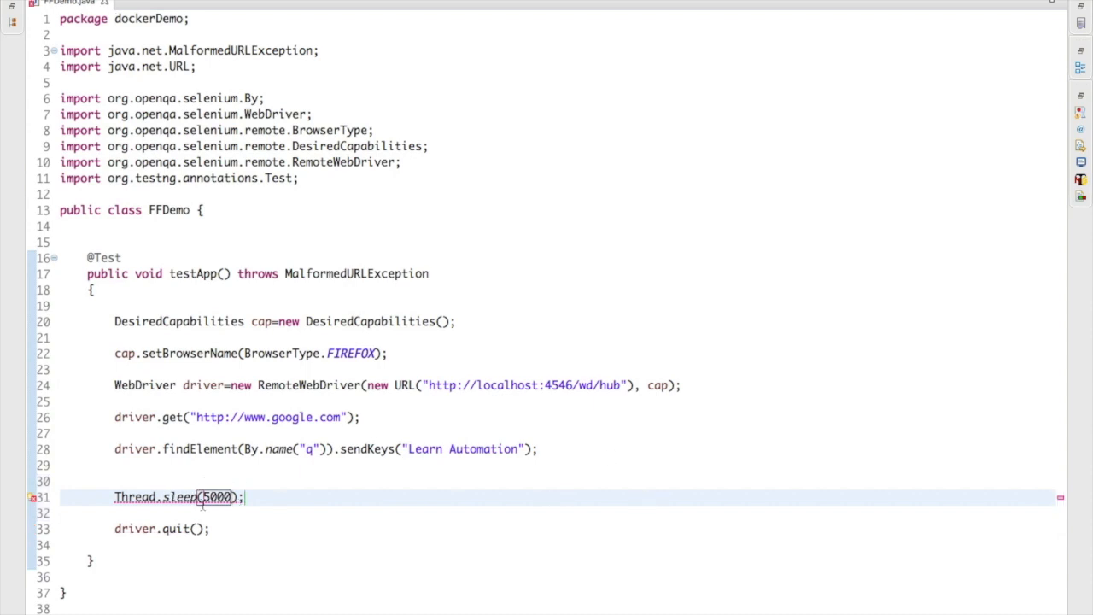
pyautogui.moveTo(200, 497)
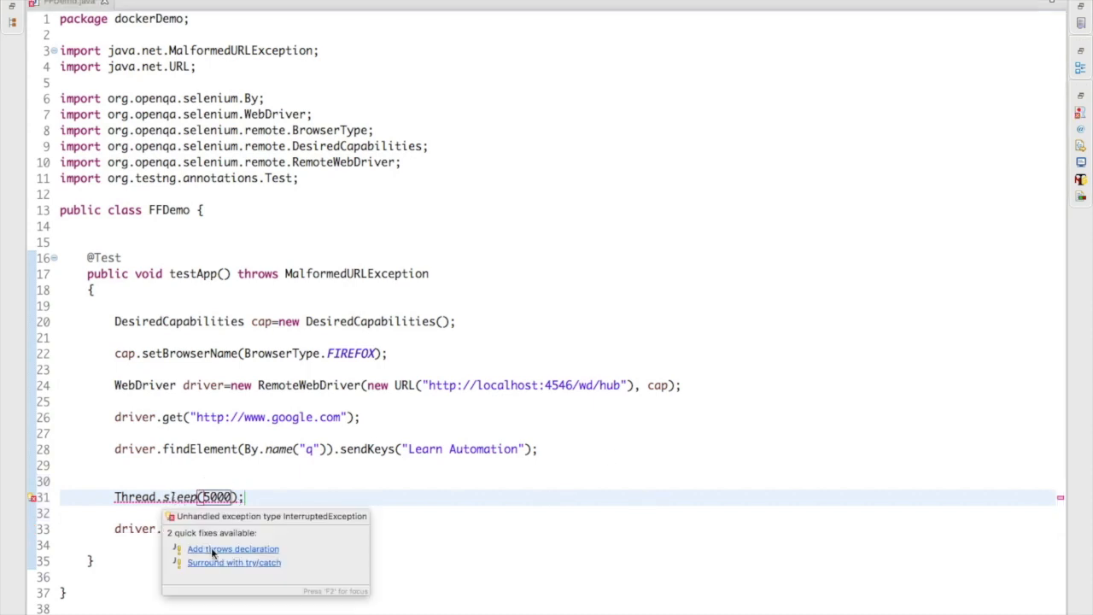
pyautogui.click(233, 548)
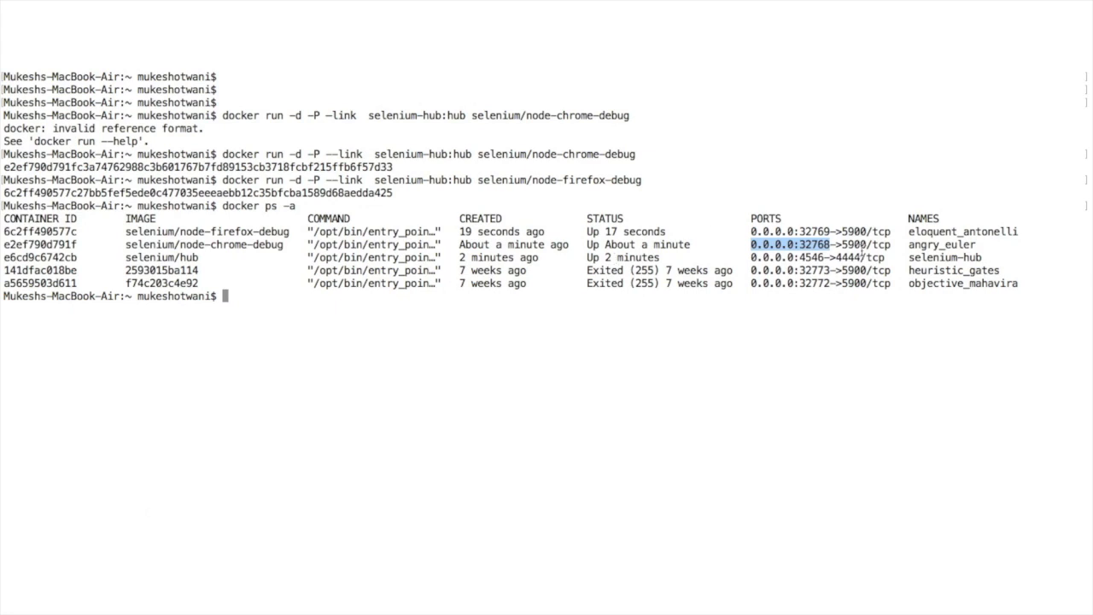
pyautogui.moveTo(247, 225)
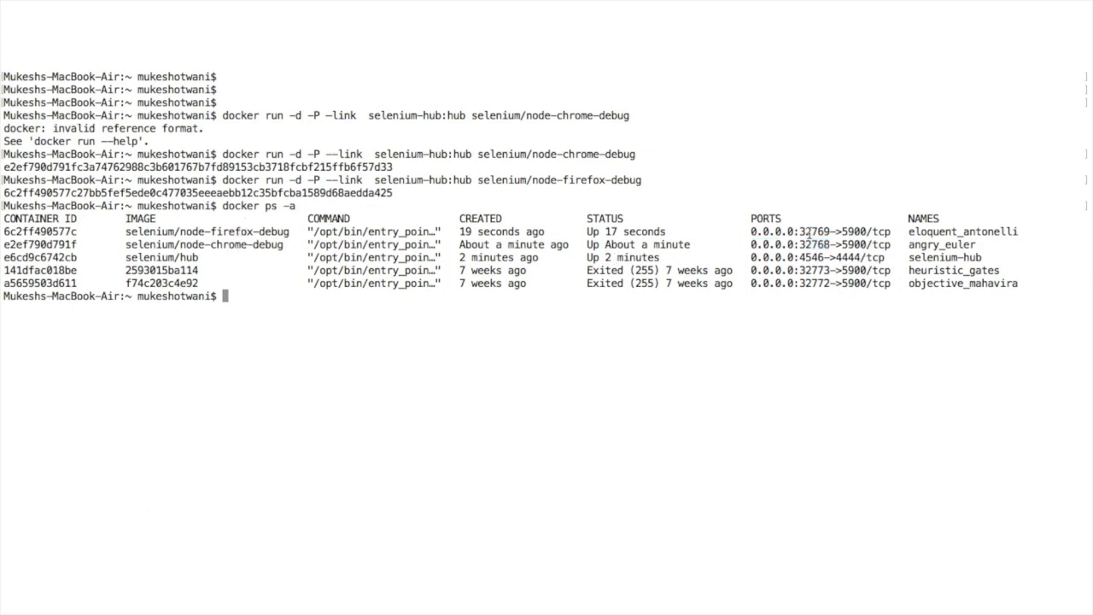
pyautogui.doubleClick(814, 231)
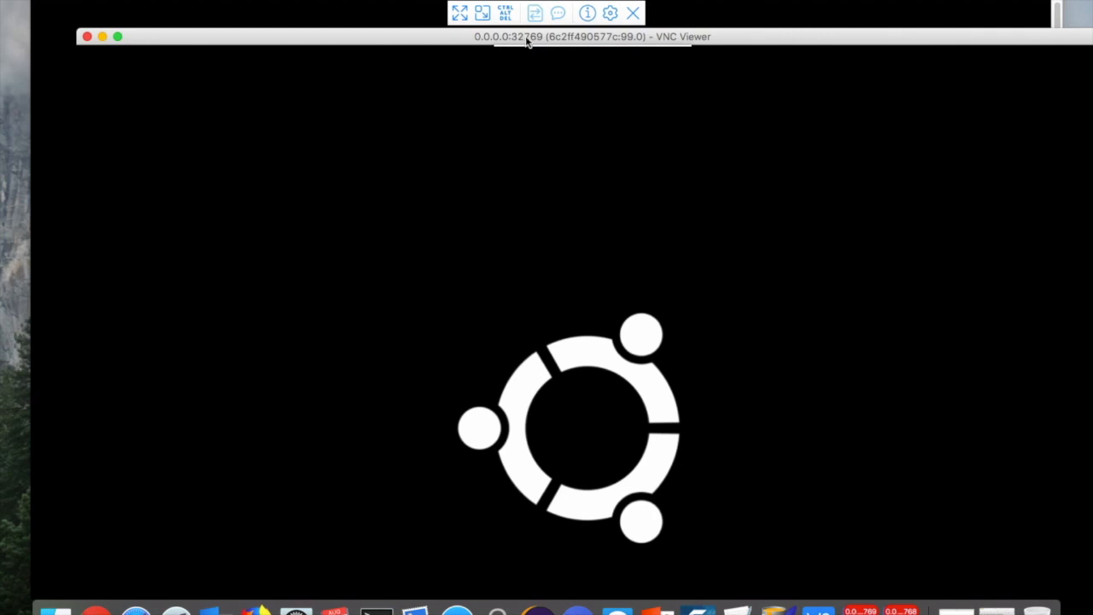
# - Connect VNC Viewer to the grid node and view its Ubuntu desktop
pyautogui.click(457, 13)
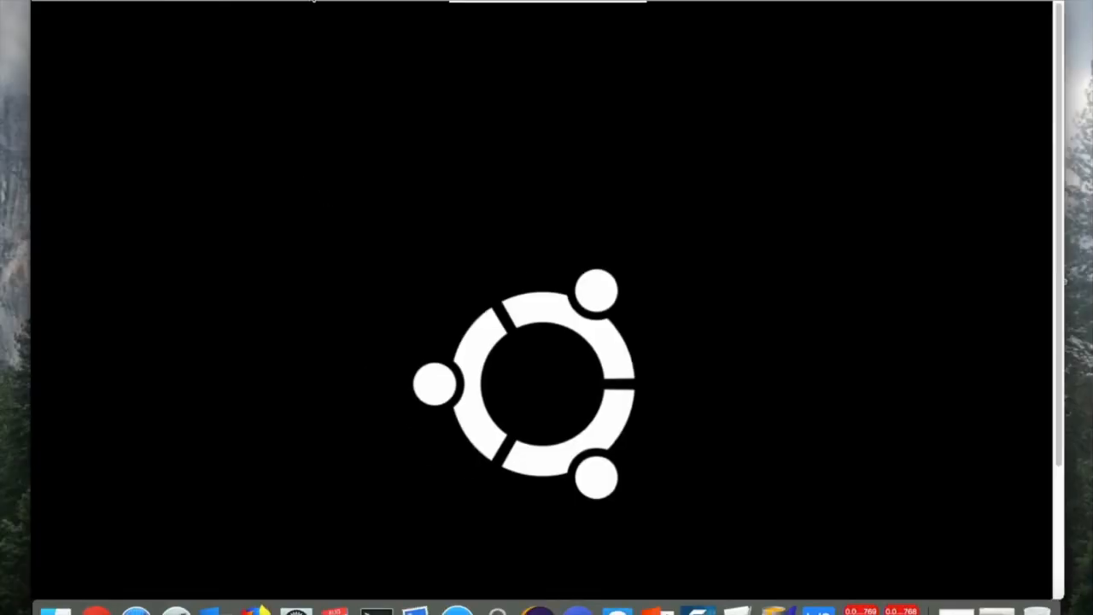
pyautogui.moveTo(372, 26)
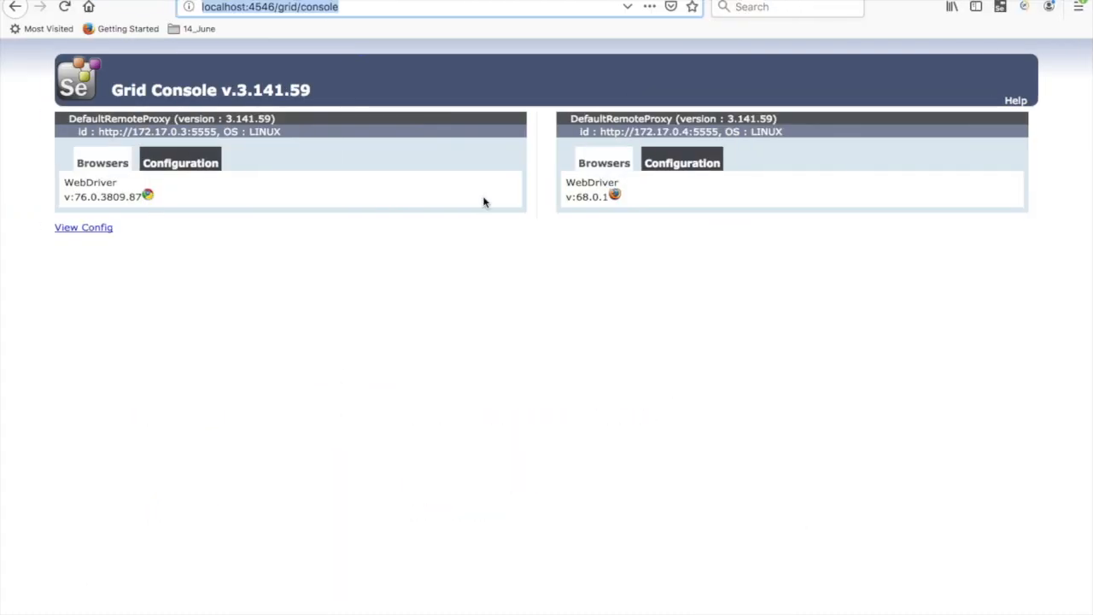
# - Reload the Grid Console at localhost:4546/grid/console to list the Chrome 76 and Firefox 68 nodes
pyautogui.click(62, 11)
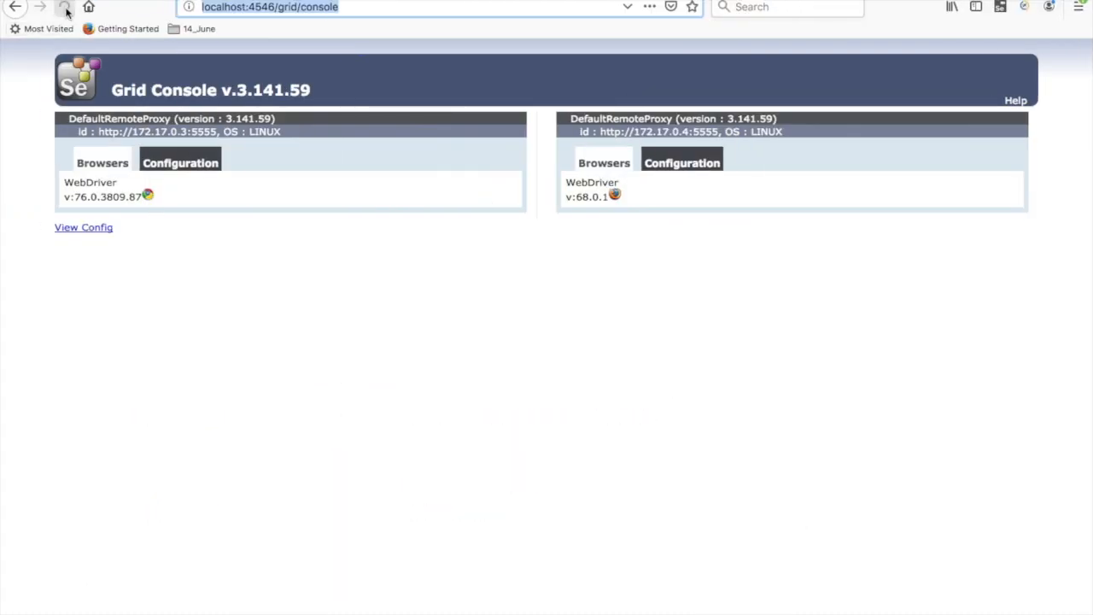
pyautogui.moveTo(615, 196)
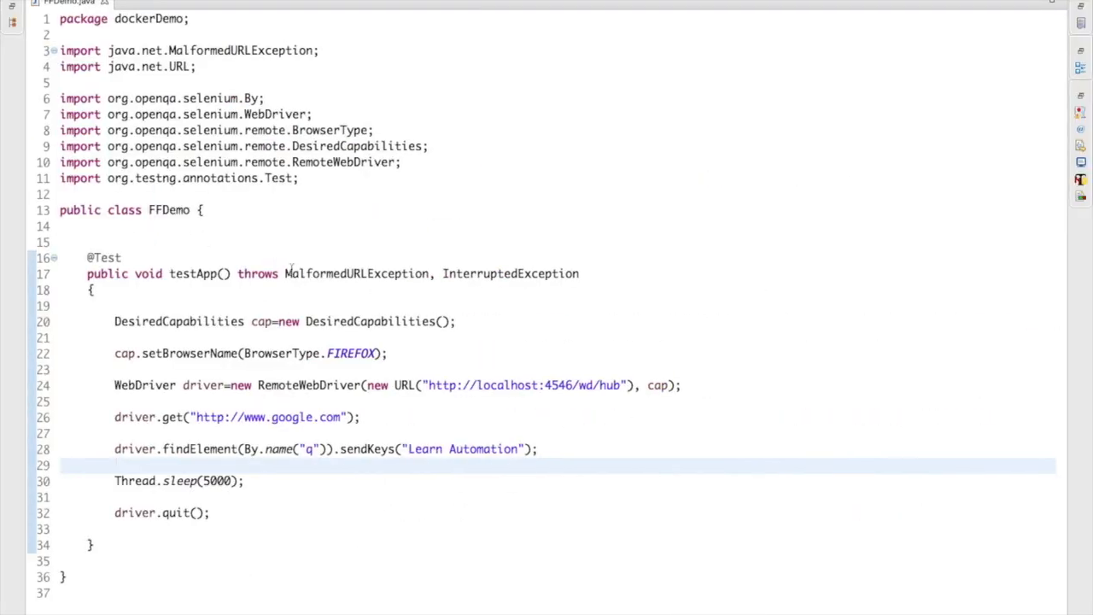
pyautogui.moveTo(467, 485)
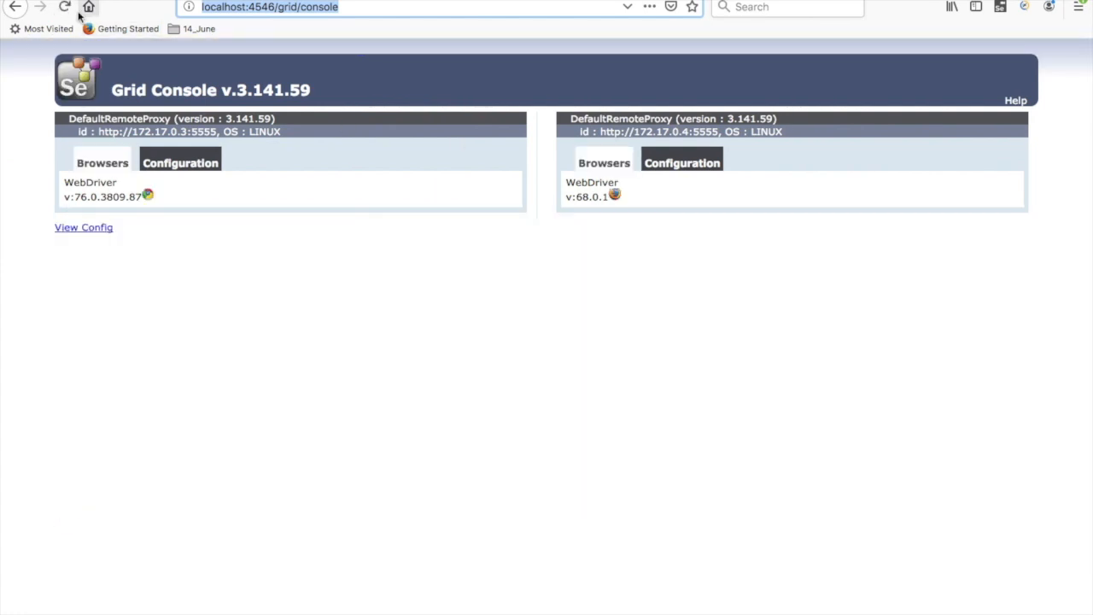
pyautogui.click(62, 8)
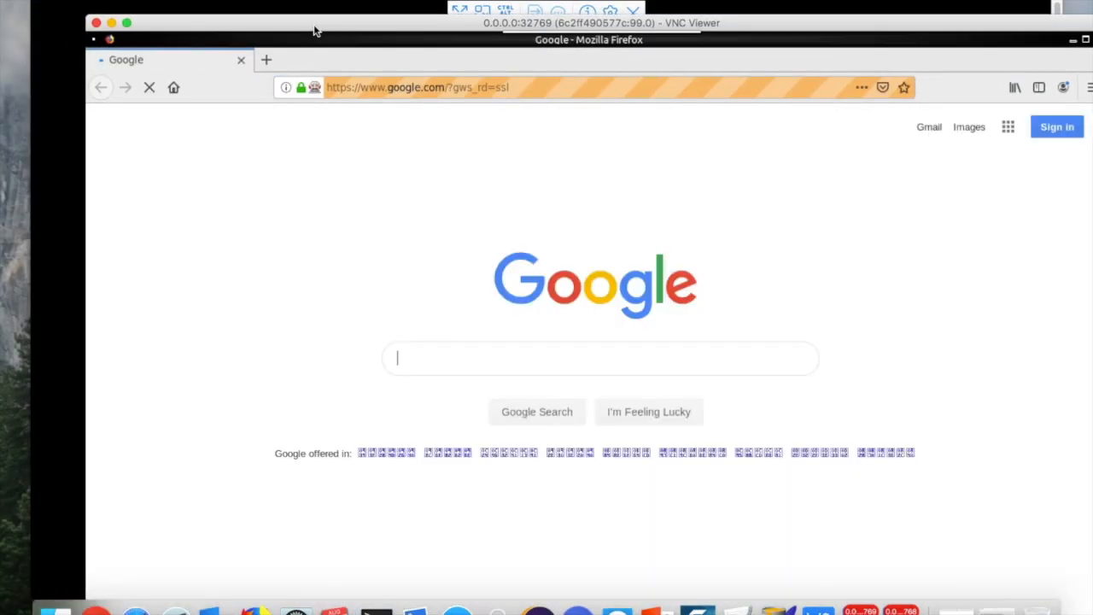
# - Watch the Firefox node's VNC screen as the test opens Google and enters 'Learn Automation'
pyautogui.write('Learn Automation')
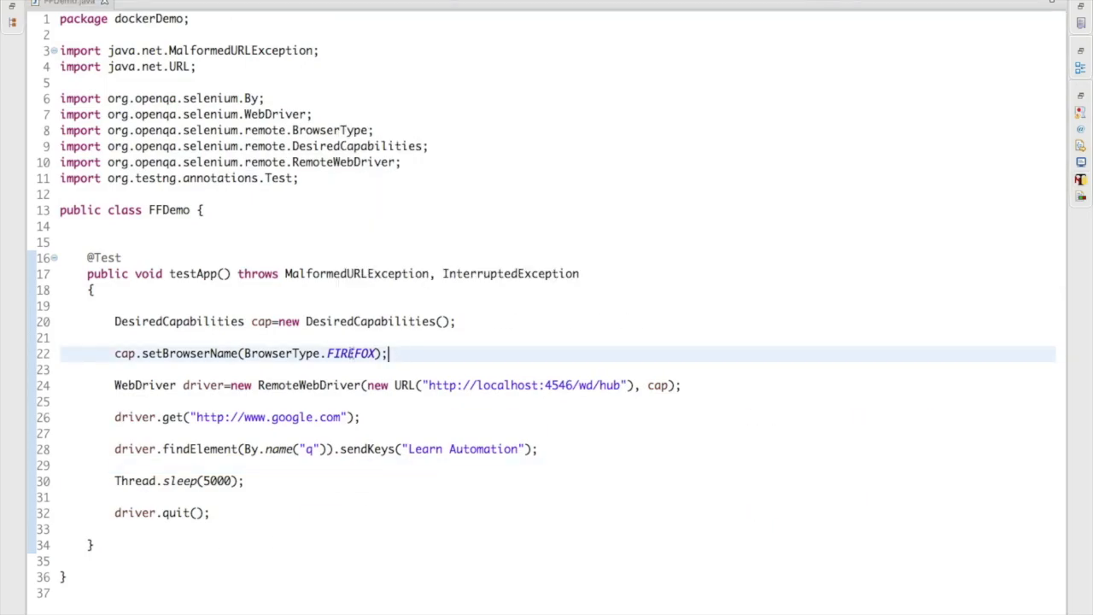
# - Change FFDemo's browser type to BrowserType.CHROME and run it as a TestNG test
pyautogui.write('Chrome')
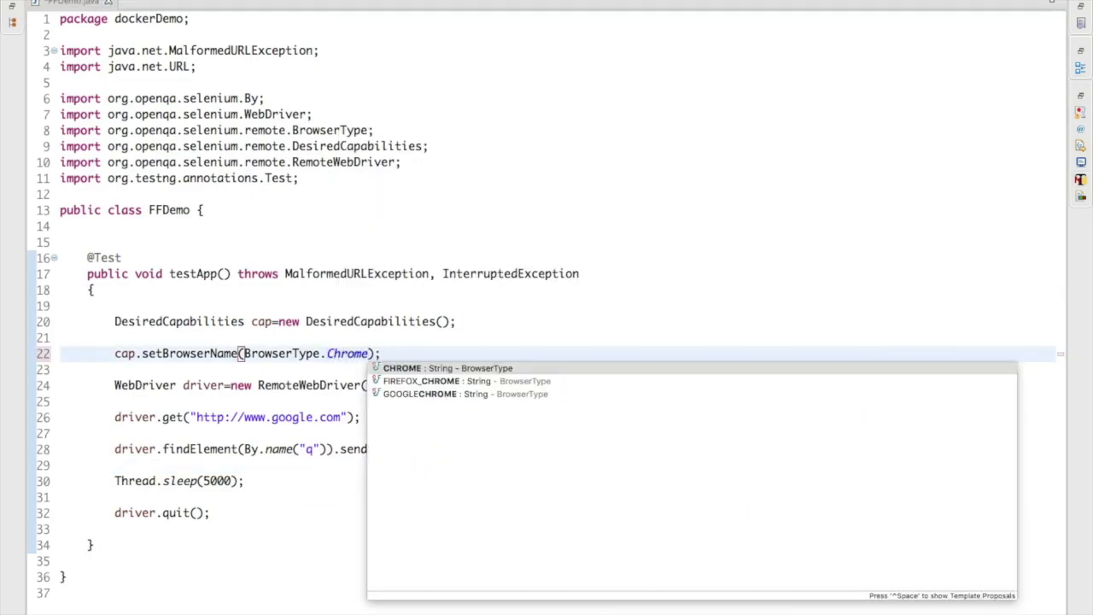
pyautogui.click(402, 368)
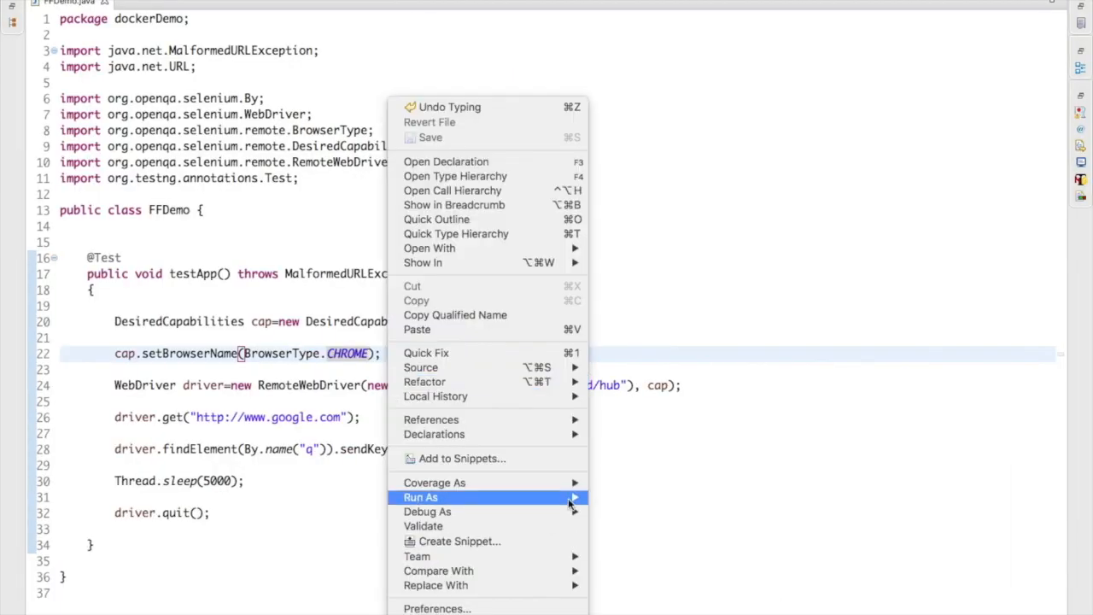
pyautogui.click(638, 501)
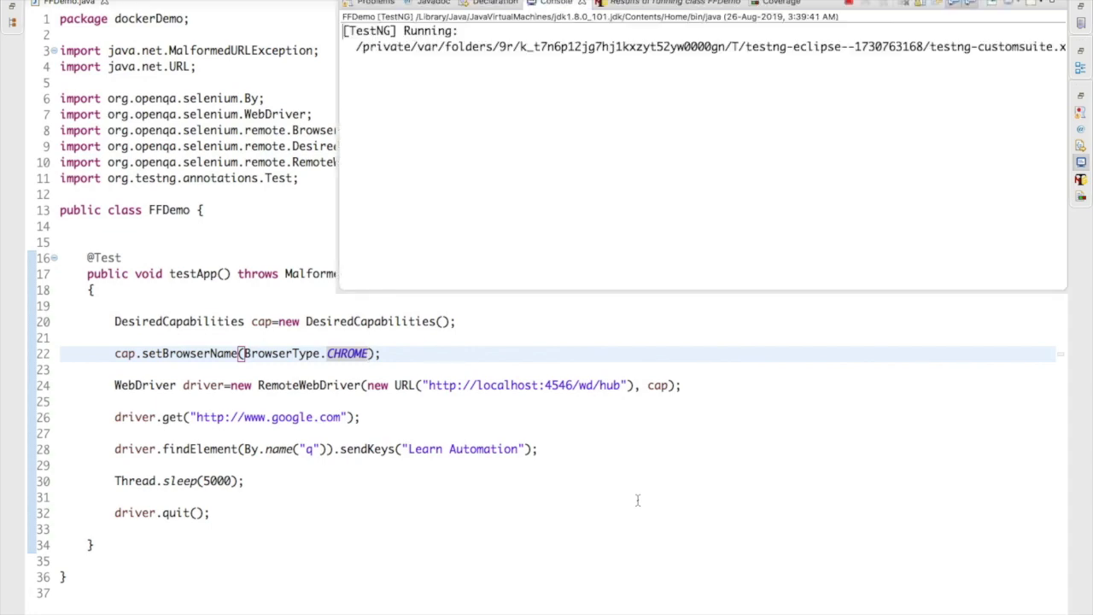
pyautogui.moveTo(856, 606)
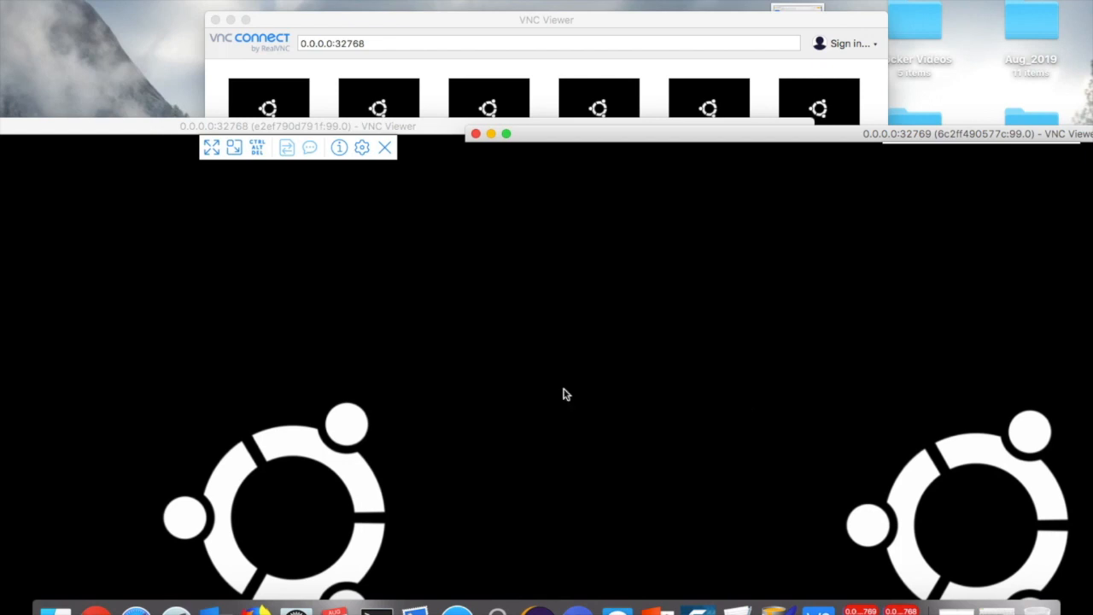
pyautogui.moveTo(514, 357)
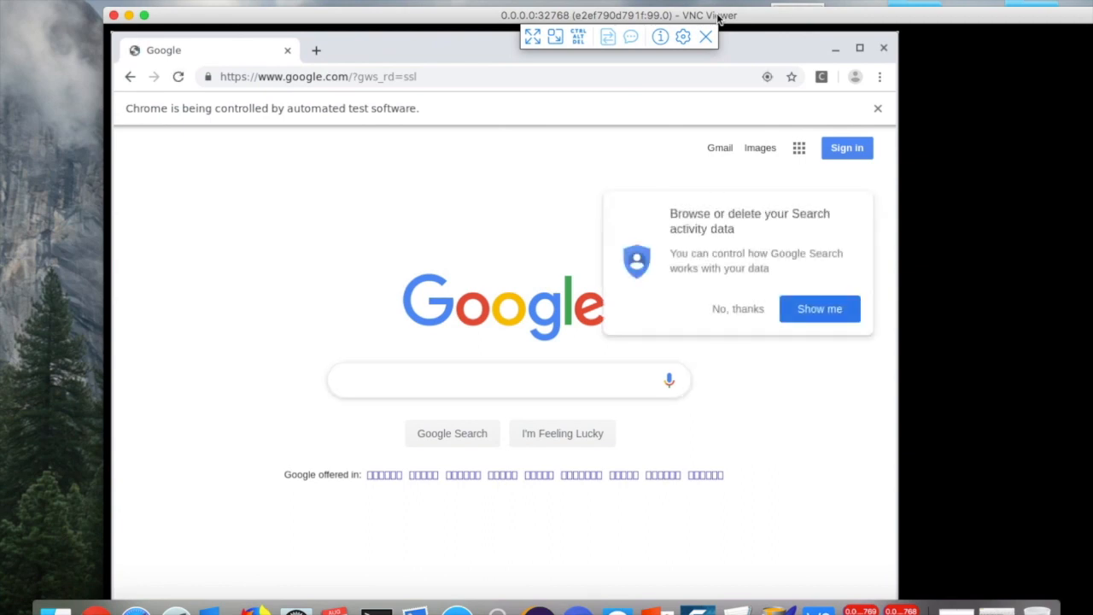
# - Watch the Chrome node (port 32768) in VNC Viewer as automated Chrome loads Google
pyautogui.write('Learn Automation");')
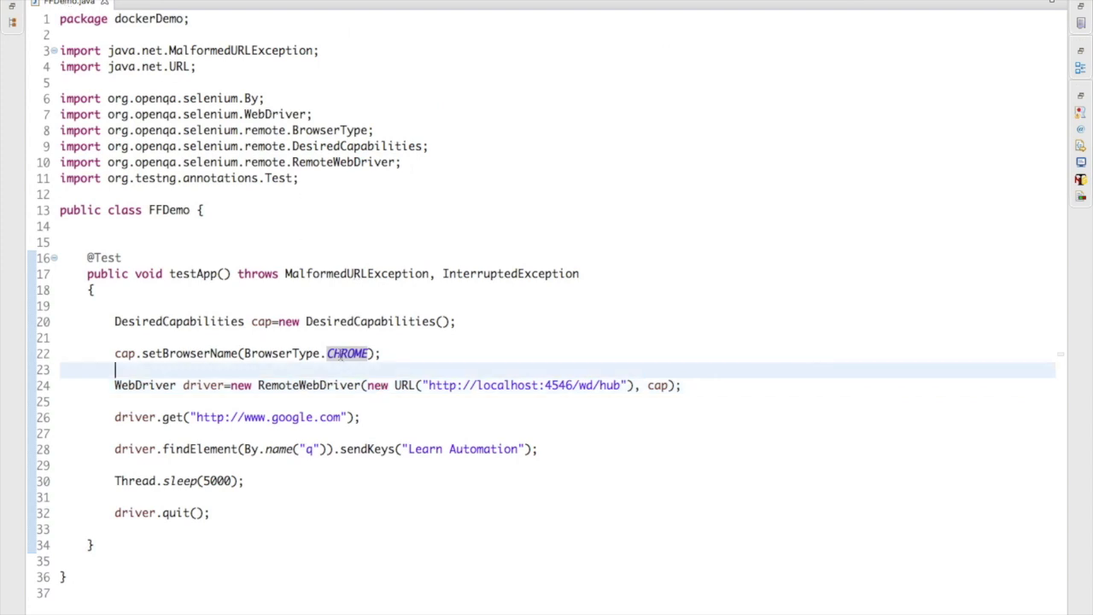
# - Revert FFDemo to BrowserType.FIREFOX and paste a copy named ChromeDemo using BrowserType.CHROME
pyautogui.write('FIREFOX')
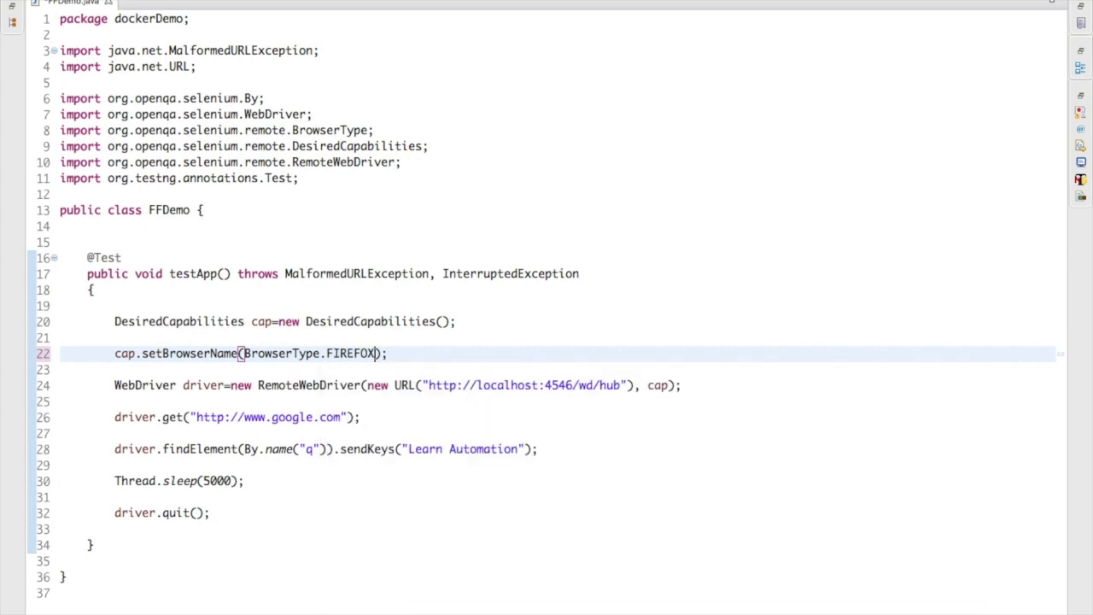
pyautogui.doubleClick(351, 353)
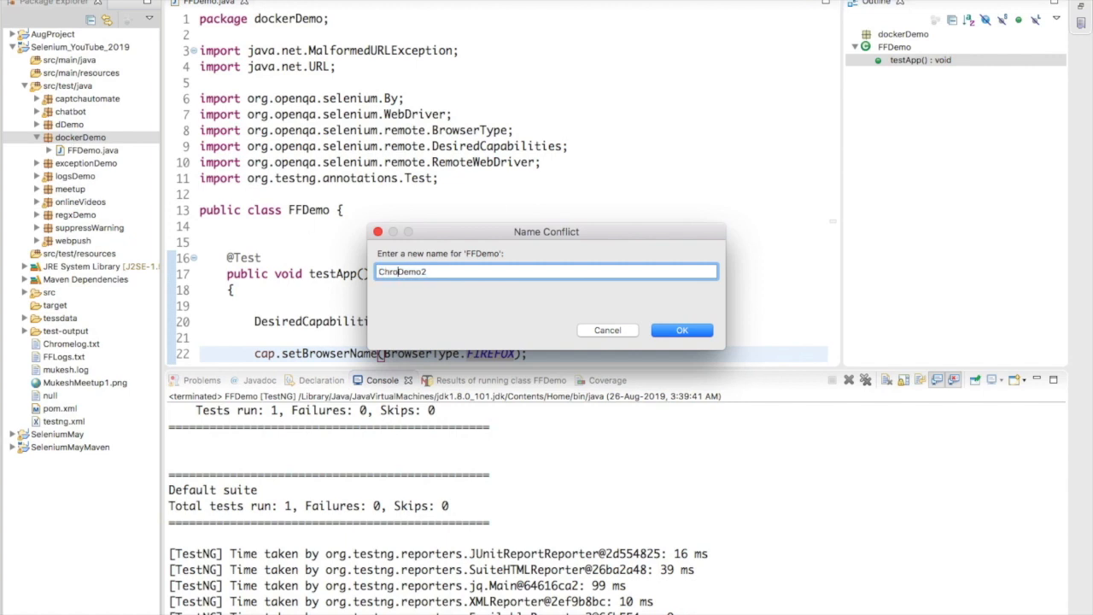
pyautogui.write('ChromeDemo')
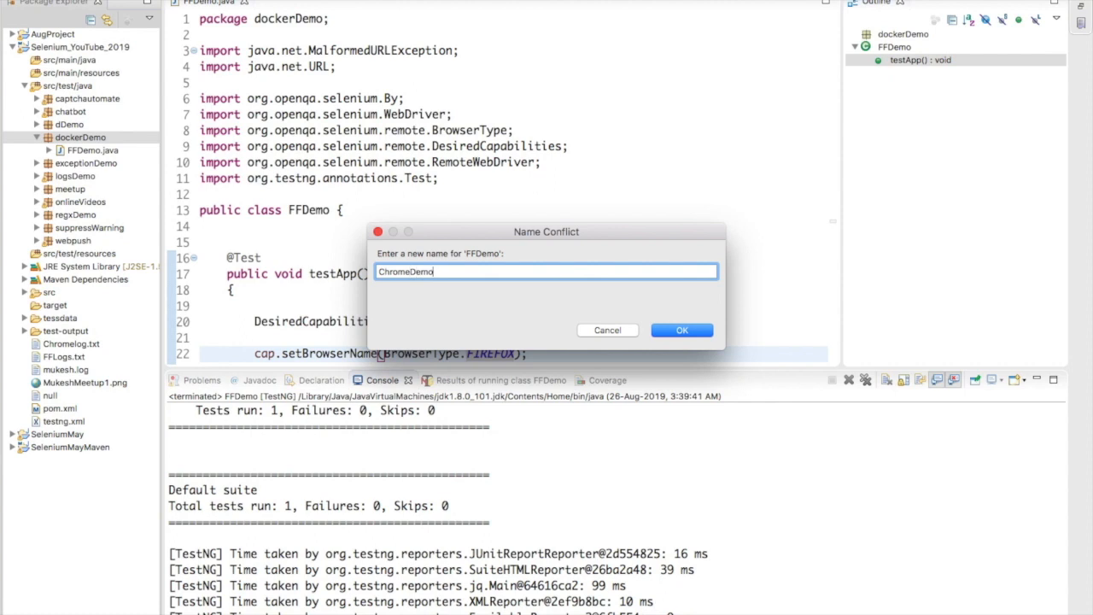
pyautogui.click(681, 330)
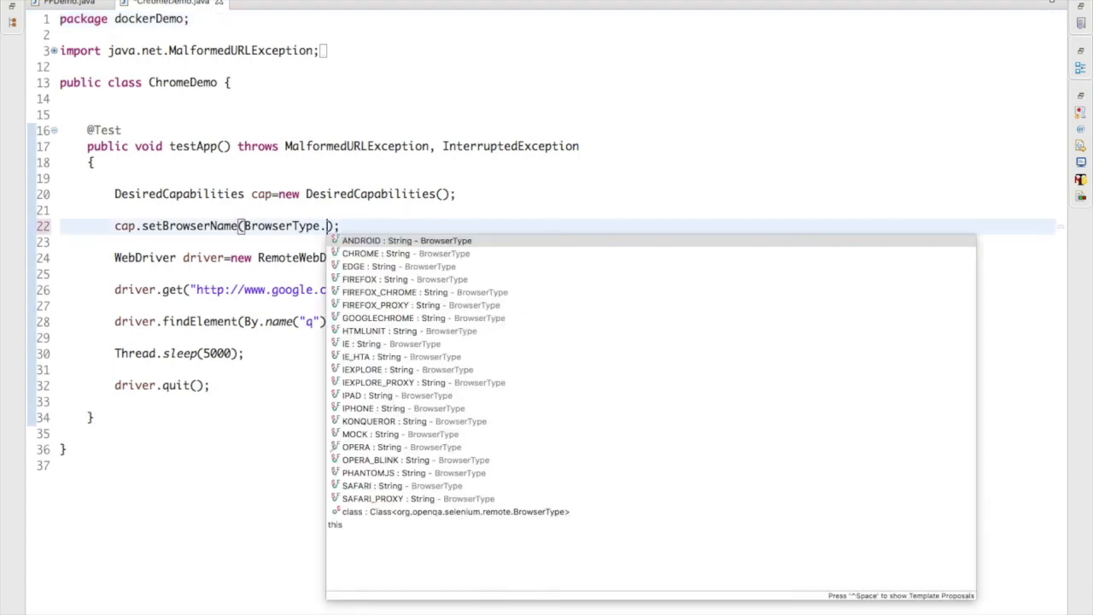
pyautogui.click(375, 253)
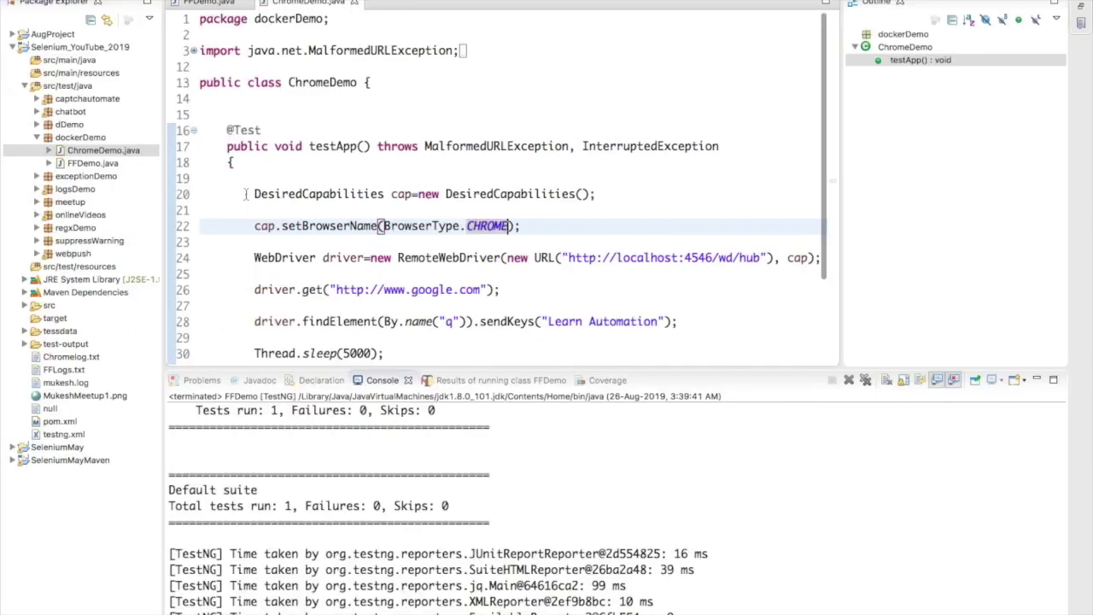
pyautogui.click(85, 163)
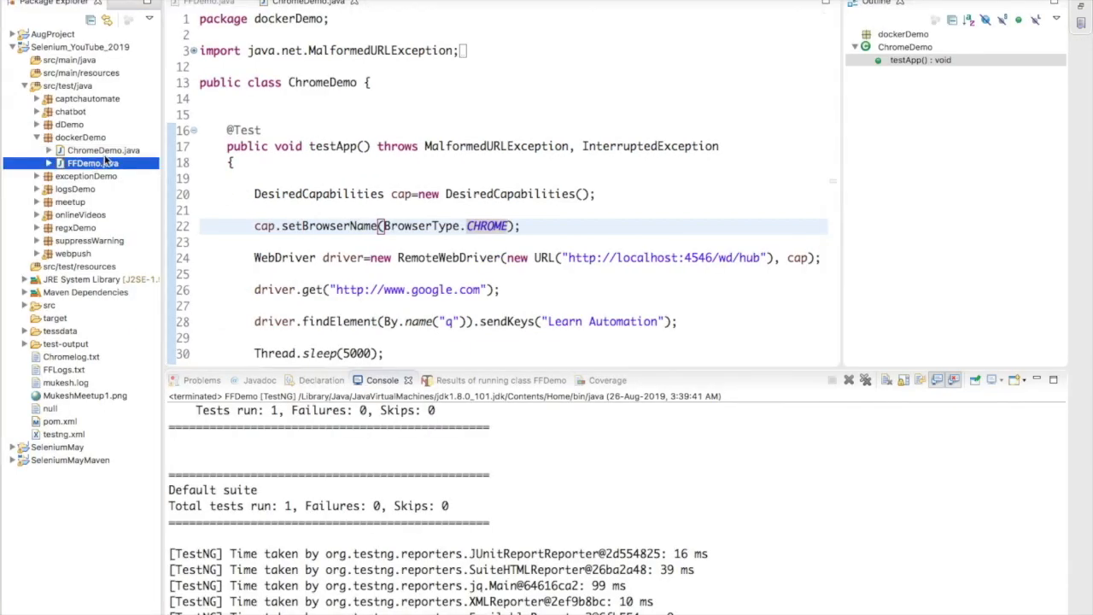
# - Convert ChromeDemo and FFDemo to a TestNG suite saved as testng_docker.xml
pyautogui.rightClick(99, 150)
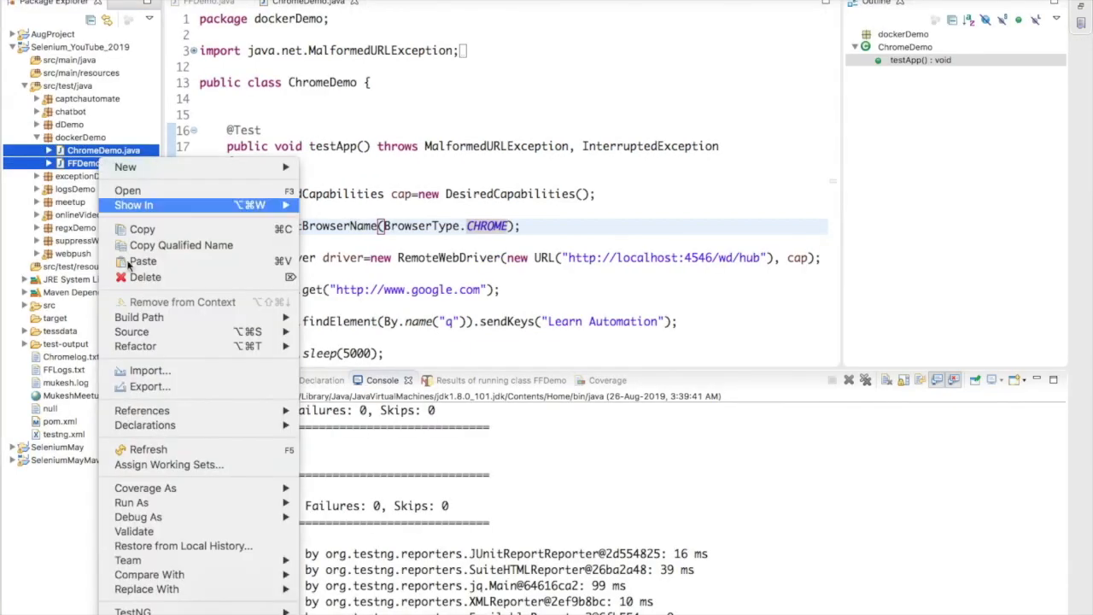
pyautogui.moveTo(132, 612)
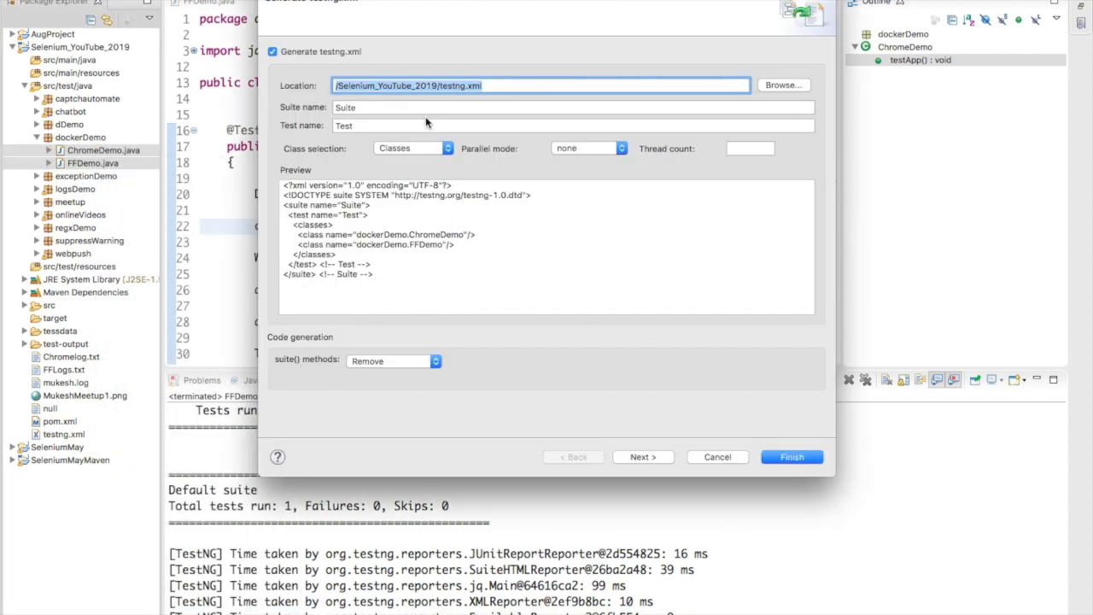
pyautogui.click(465, 86)
pyautogui.write('_dc')
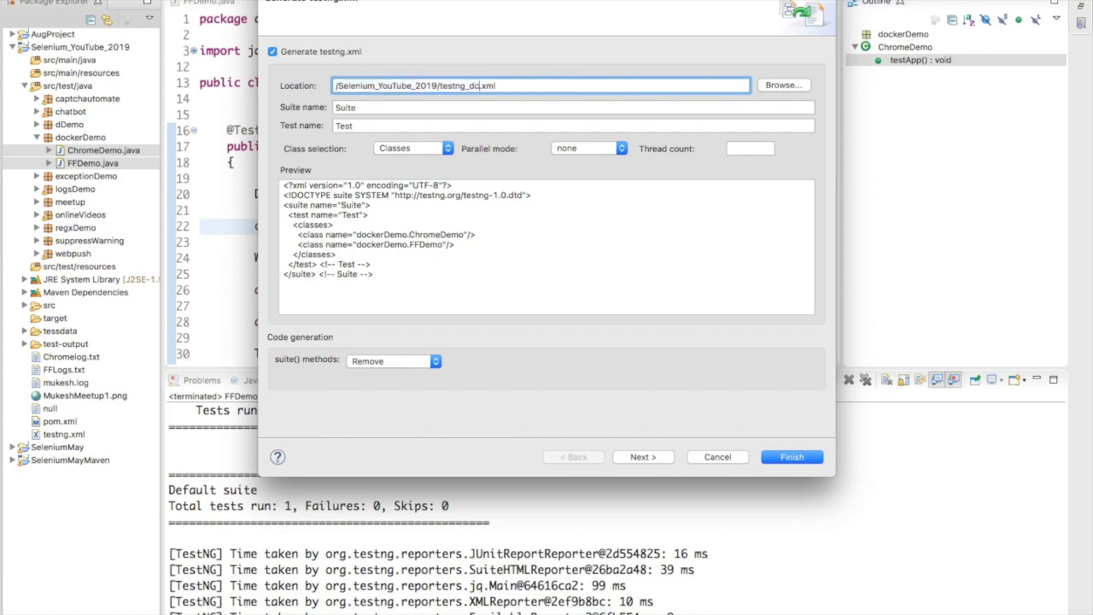
pyautogui.click(791, 457)
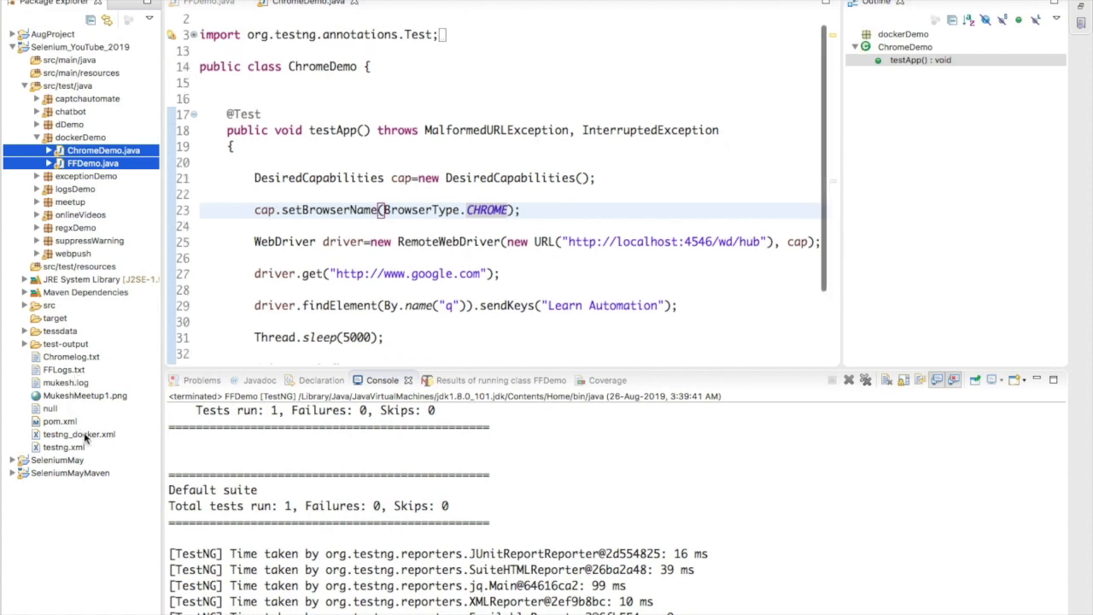
pyautogui.click(74, 436)
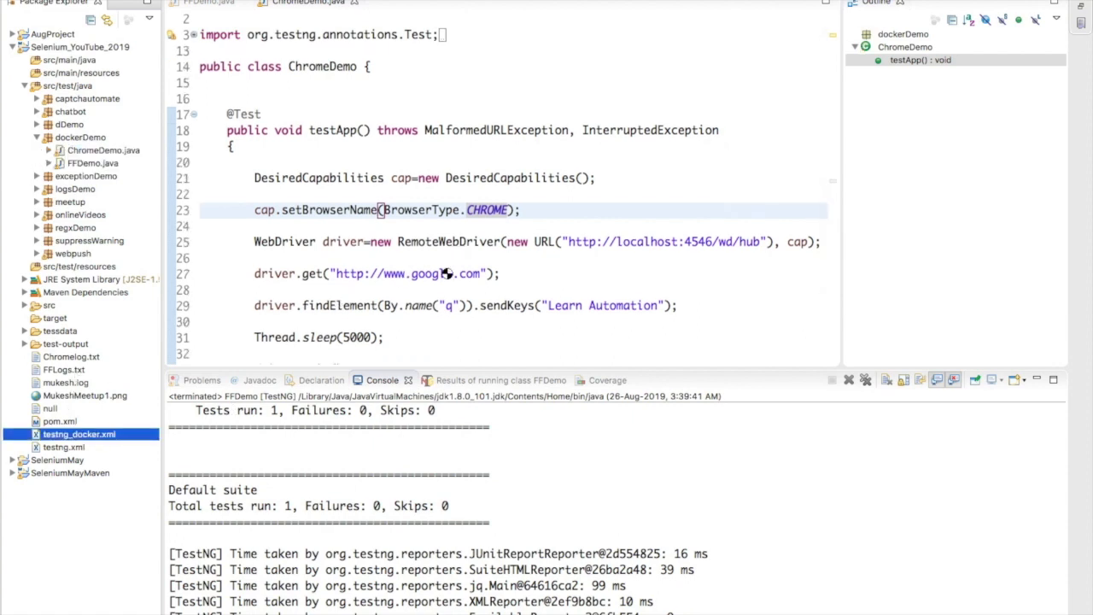
# - Replace parallel="classes" with parallel="tests" and thread-count 2, and duplicate the test block
pyautogui.click(444, 3)
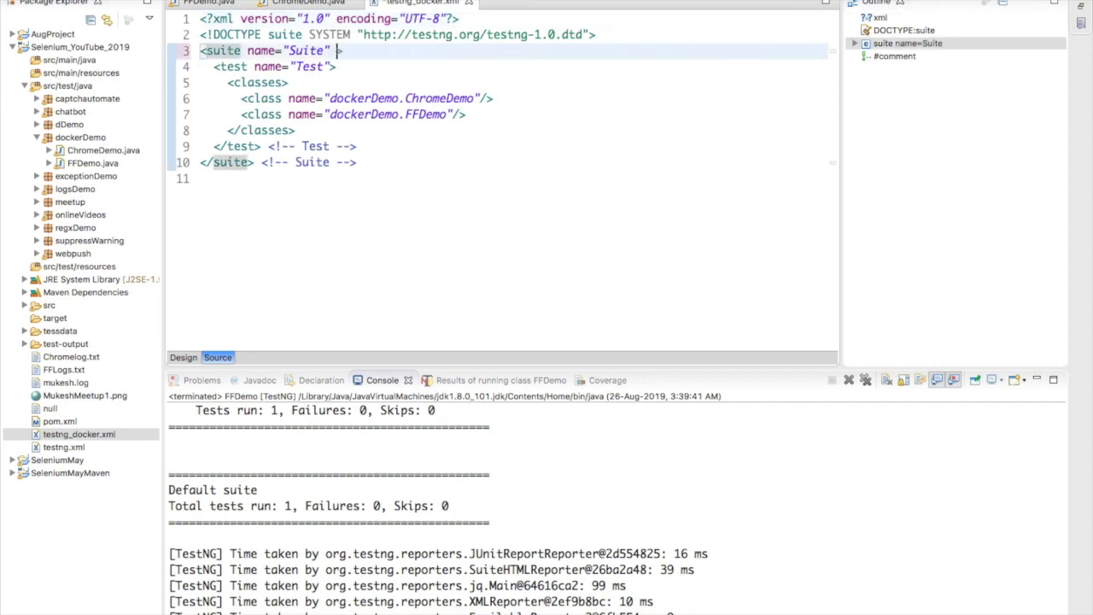
pyautogui.write('parallel')
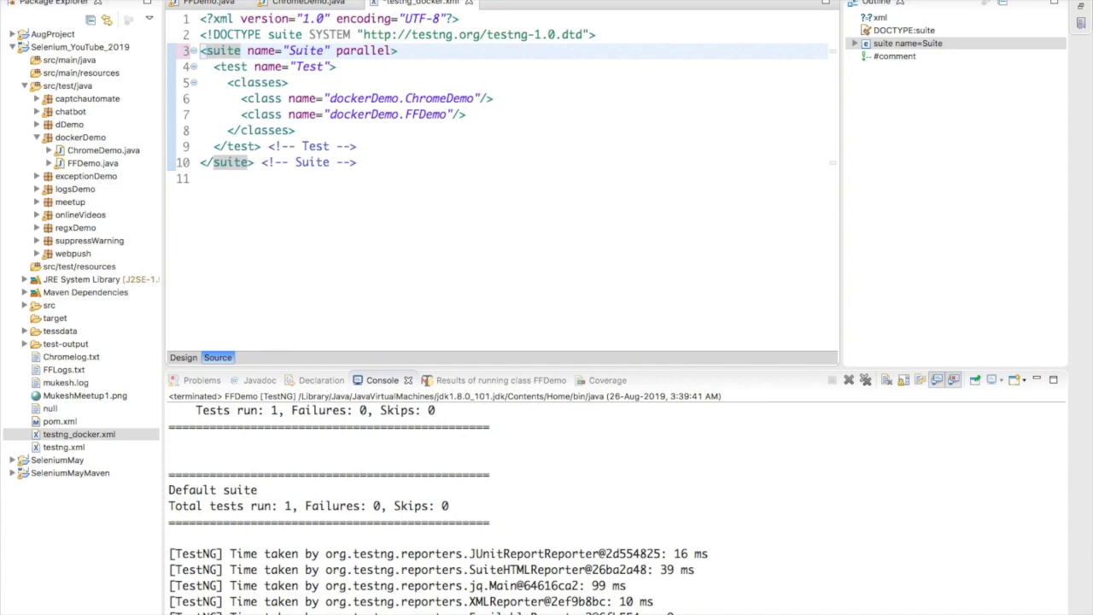
pyautogui.write('d"')
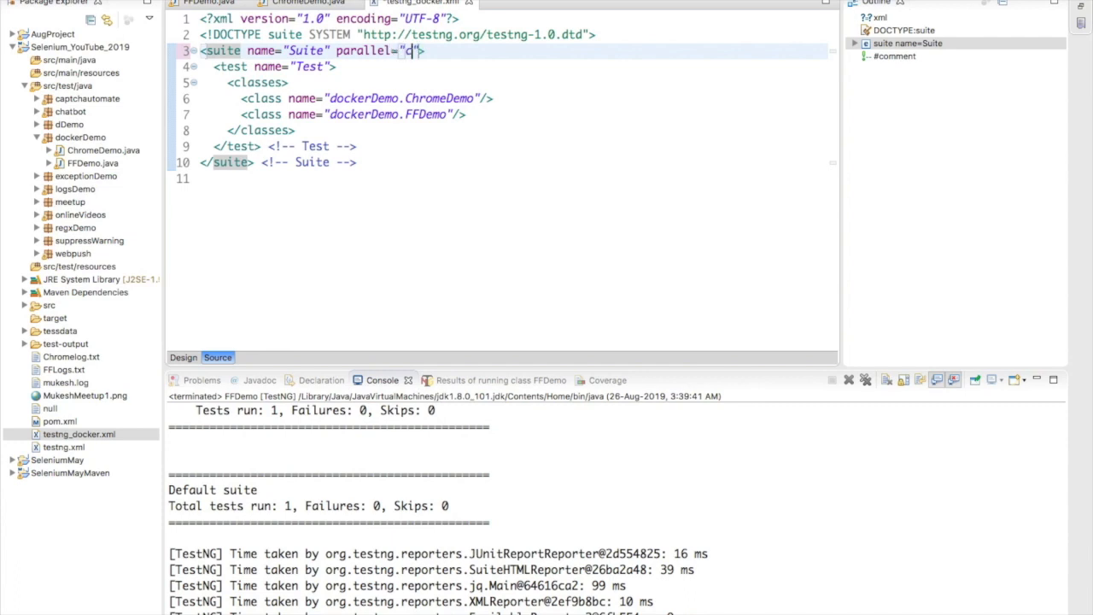
pyautogui.write('classes')
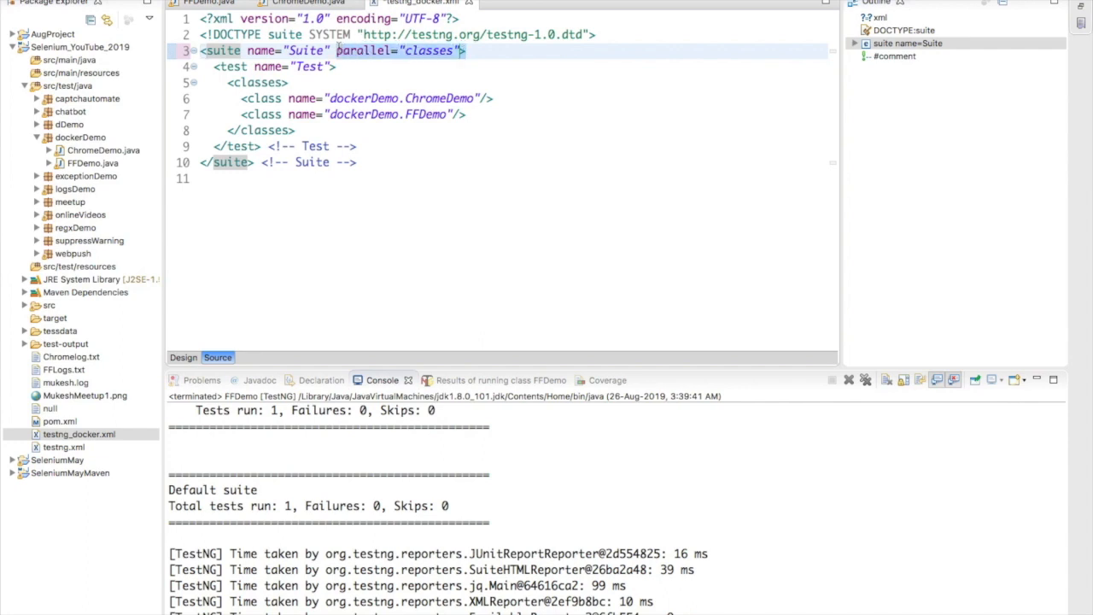
pyautogui.press('Delete')
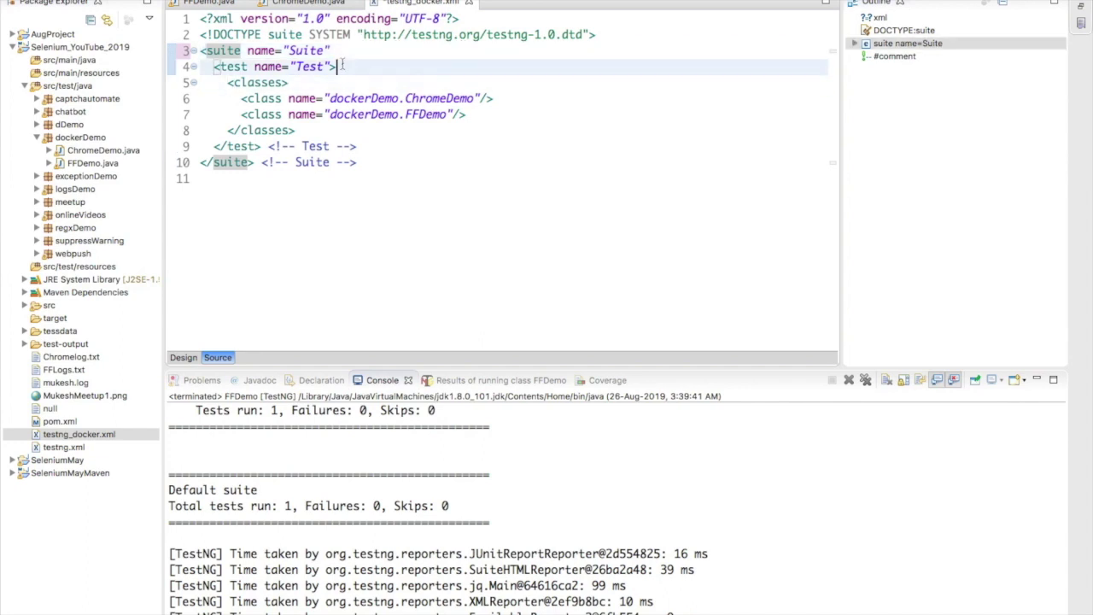
pyautogui.write('parallel="">')
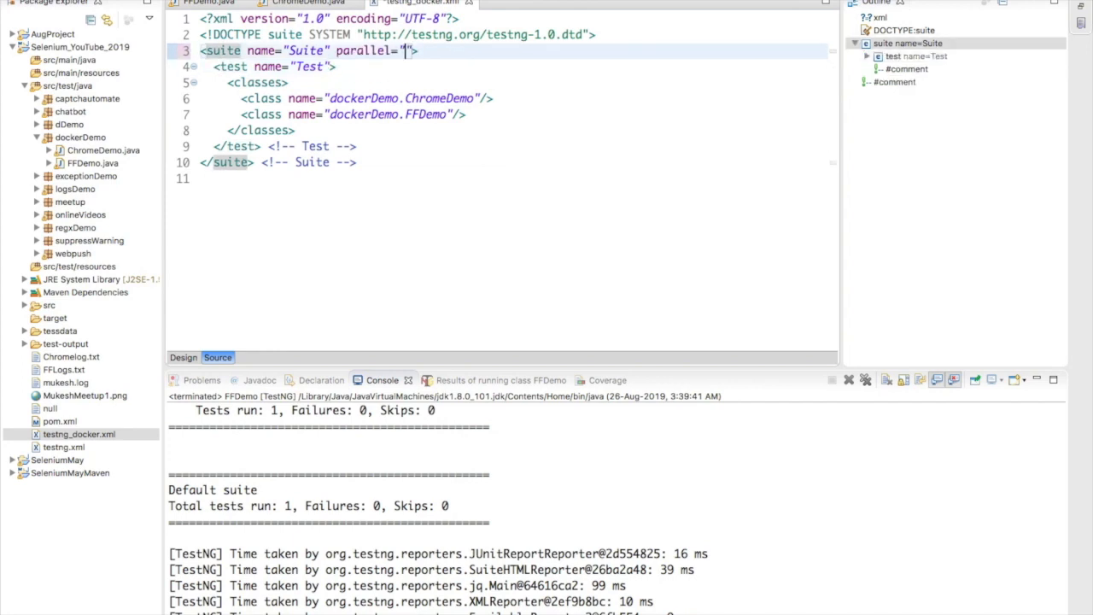
pyautogui.write('tests')
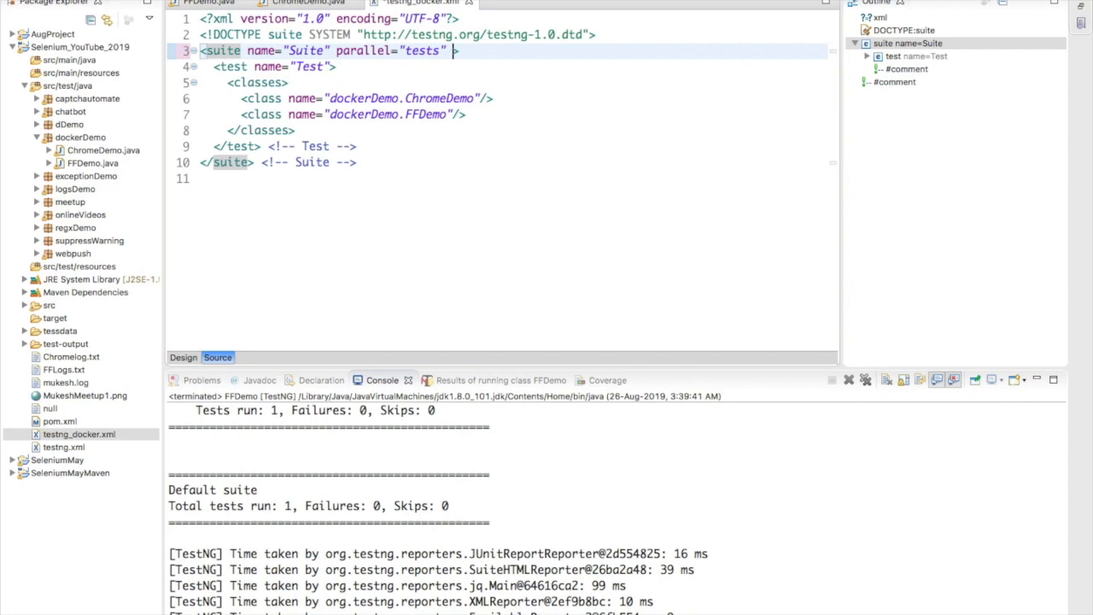
pyautogui.write('thread-count=')
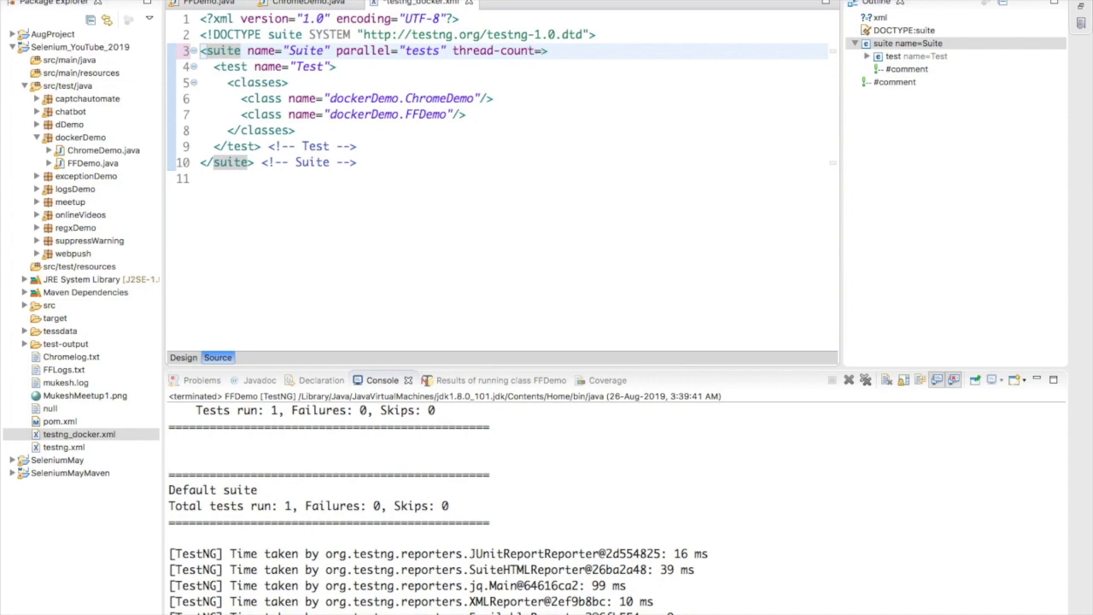
pyautogui.write('2')
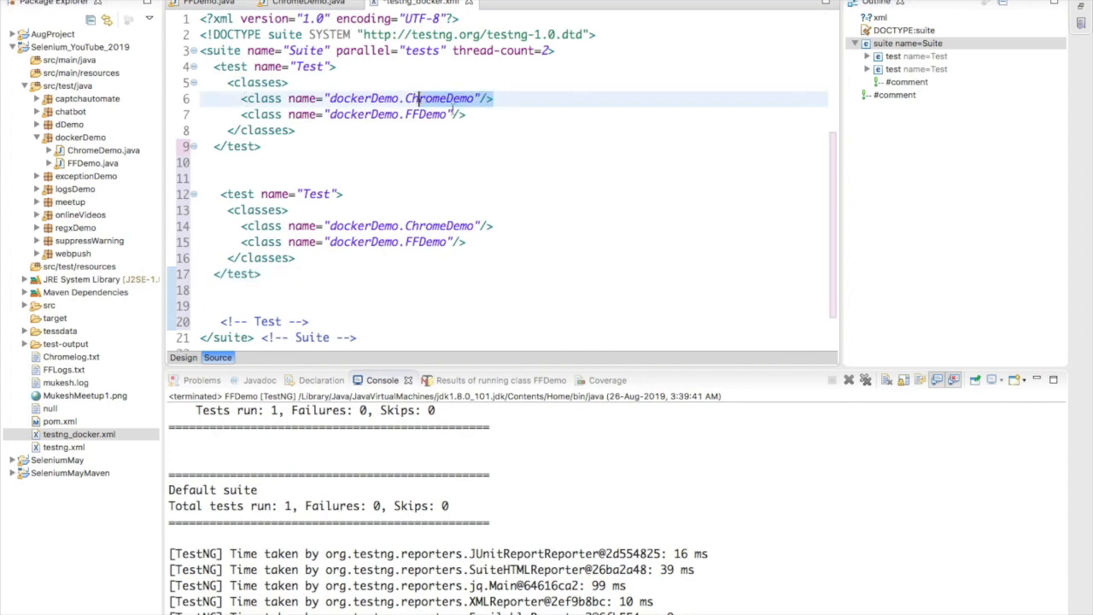
# - Delete FFDemo from the first test block and ChromeDemo from the second
pyautogui.press('Delete')
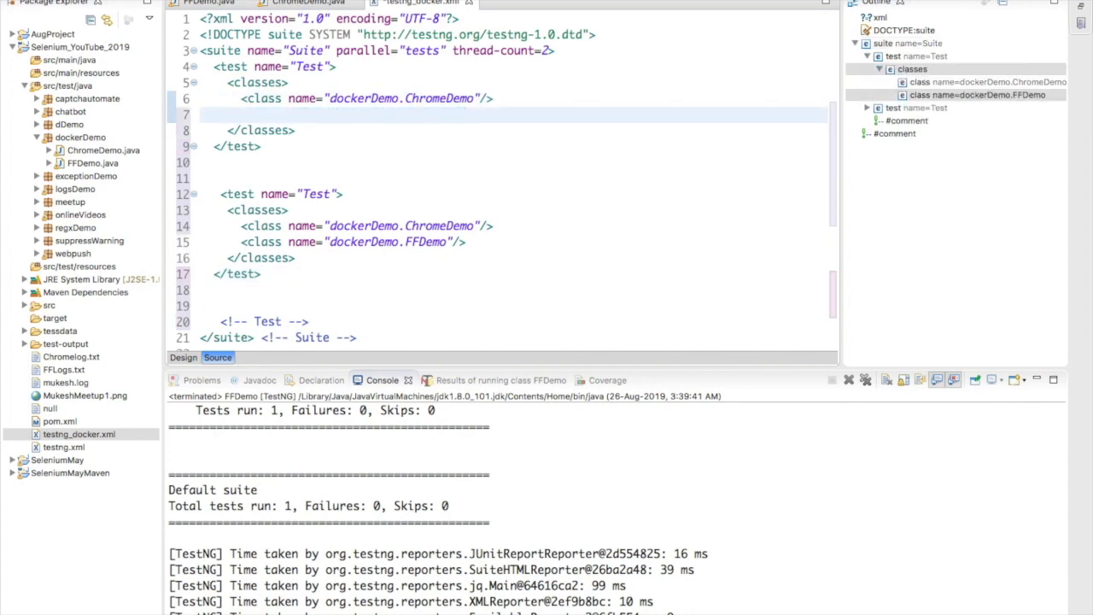
pyautogui.press('Delete')
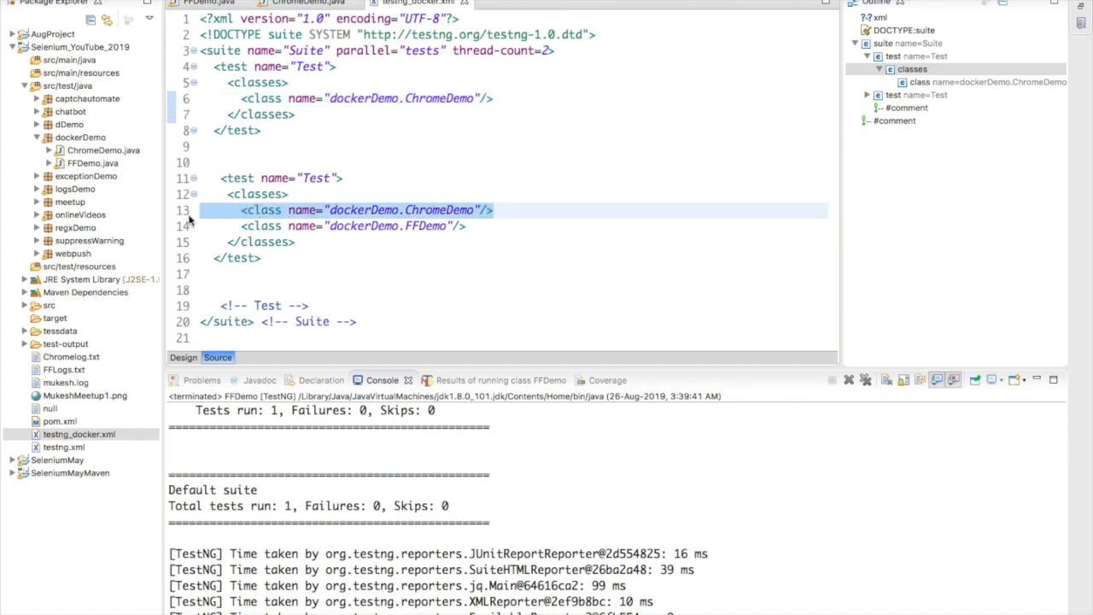
pyautogui.press('Delete')
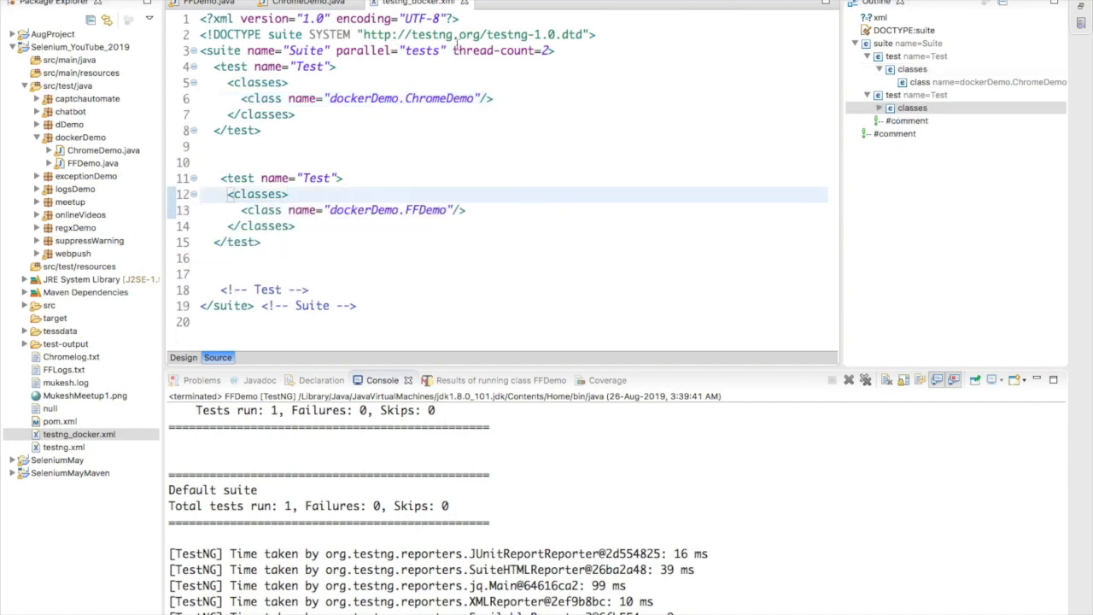
pyautogui.doubleClick(428, 57)
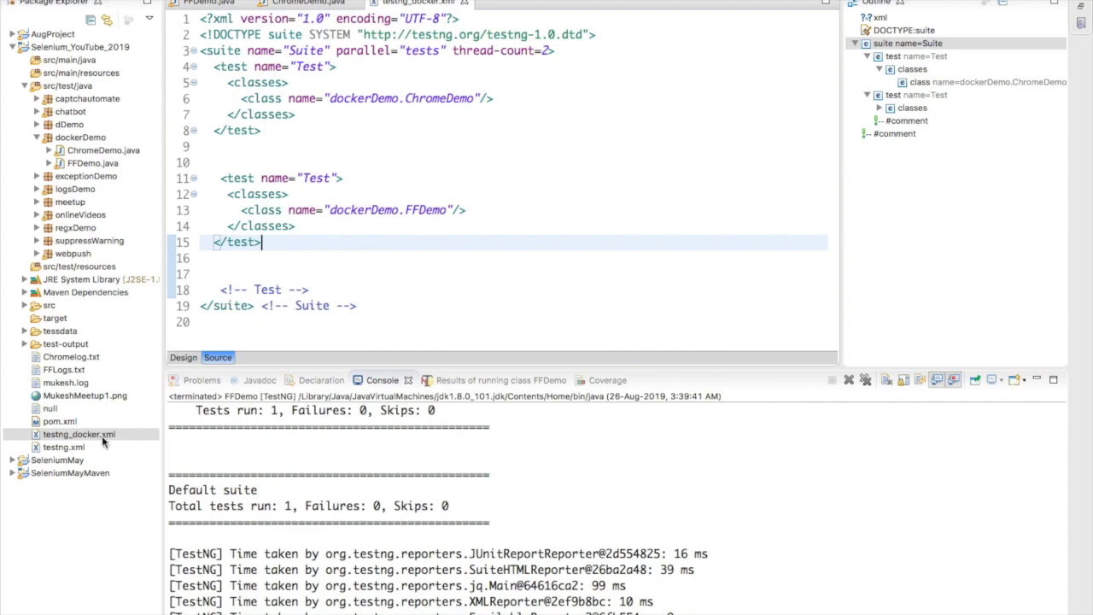
pyautogui.click(79, 435)
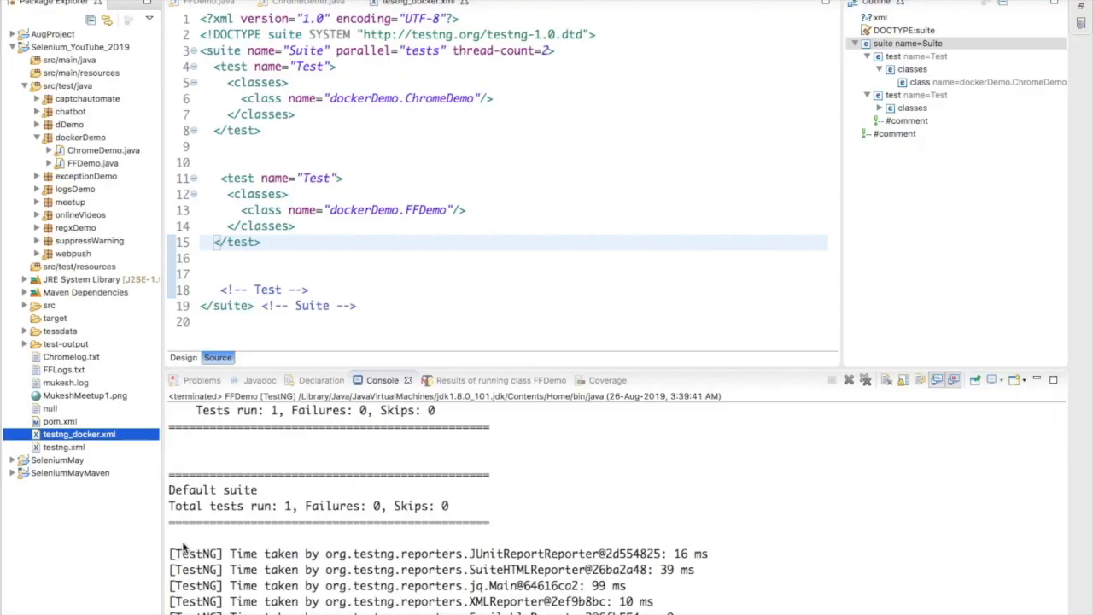
# - Run testng_docker.xml as a TestNG Suite and fix it with thread-count="2" and tests TestChrome/TestFirefox
pyautogui.rightClick(75, 432)
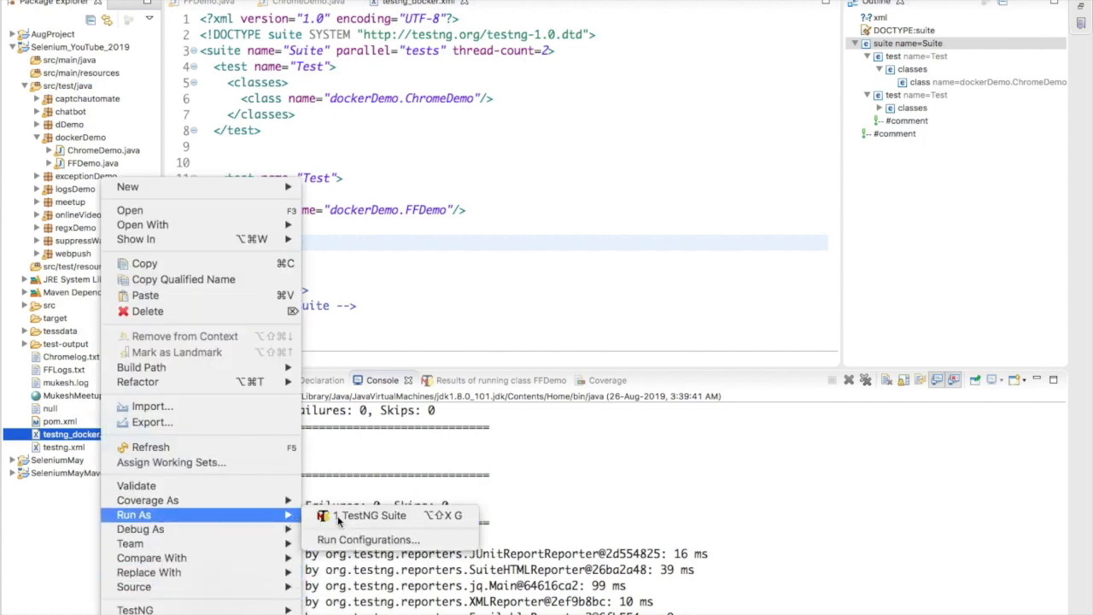
pyautogui.click(373, 516)
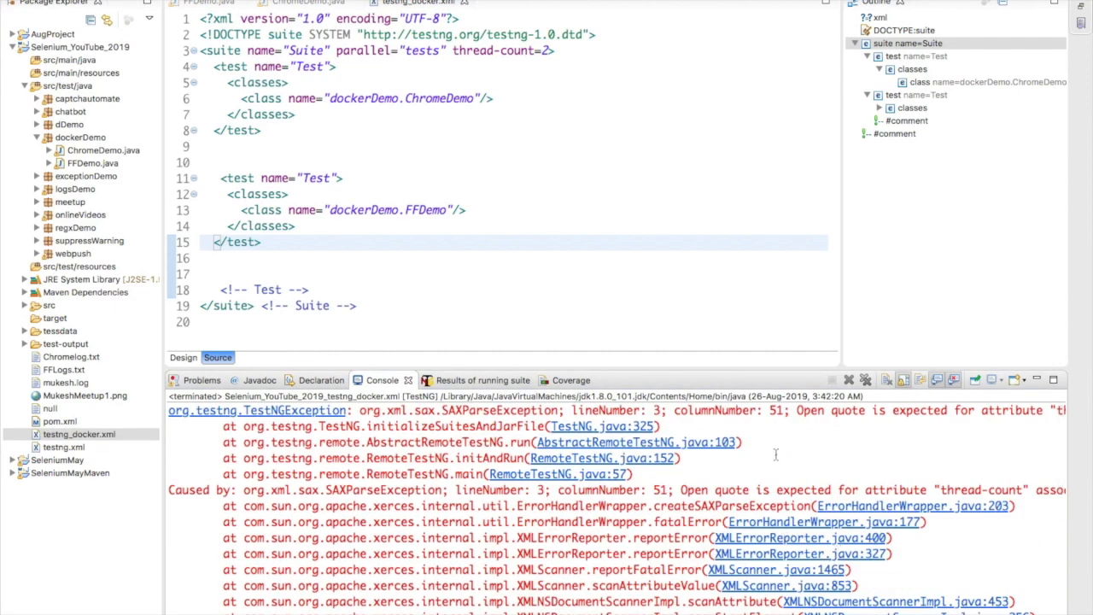
pyautogui.moveTo(681, 292)
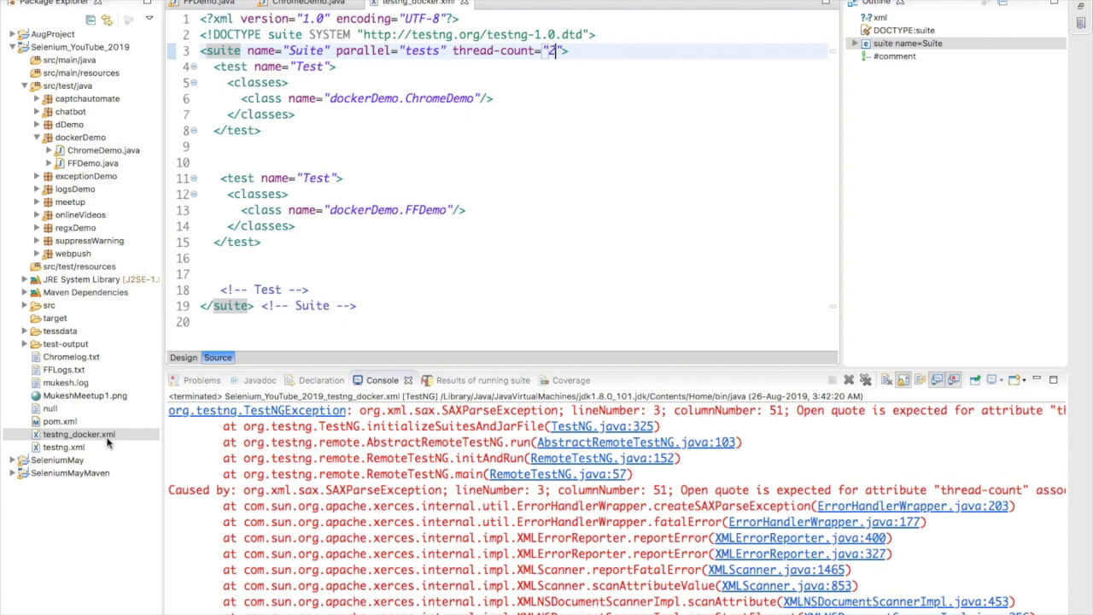
pyautogui.click(78, 429)
pyautogui.write('Firefox')
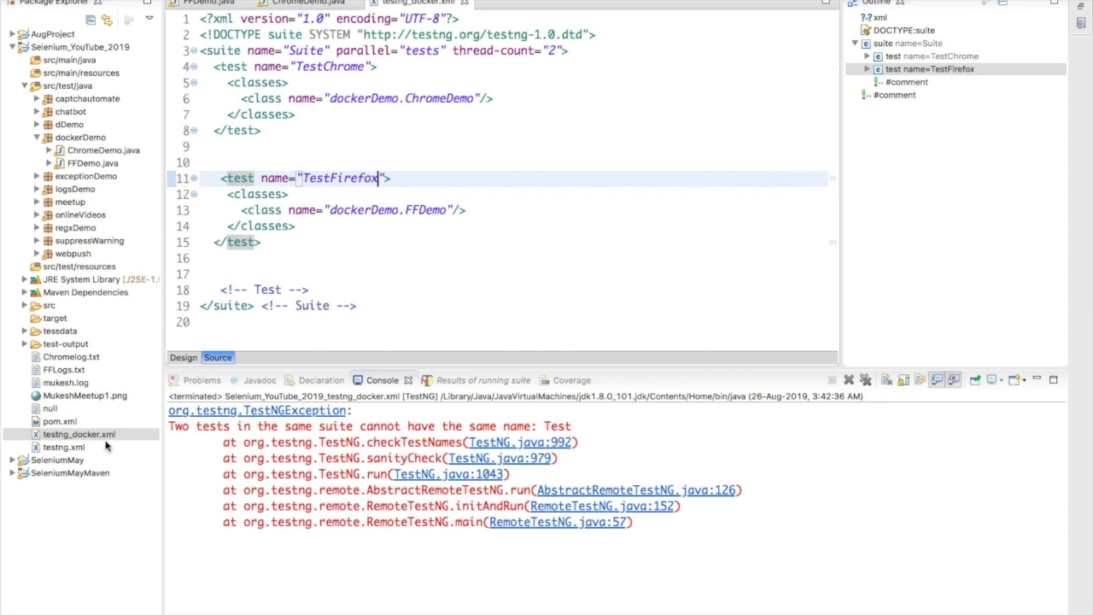
pyautogui.rightClick(64, 447)
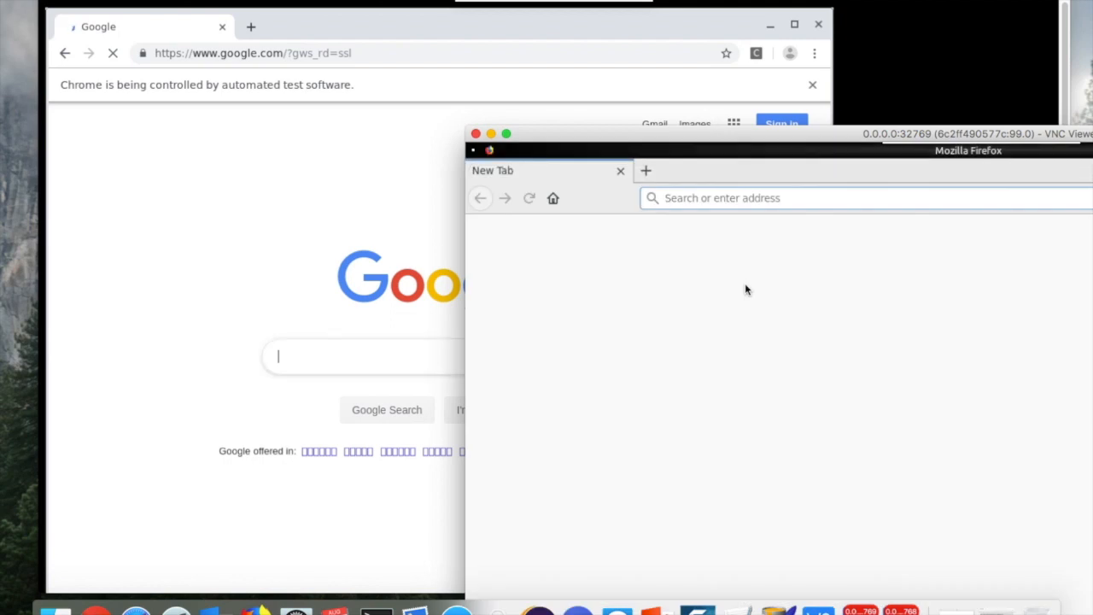
# - Watch the Chrome and Firefox node sessions run and close in VNC Viewer
pyautogui.write('Learn Au')
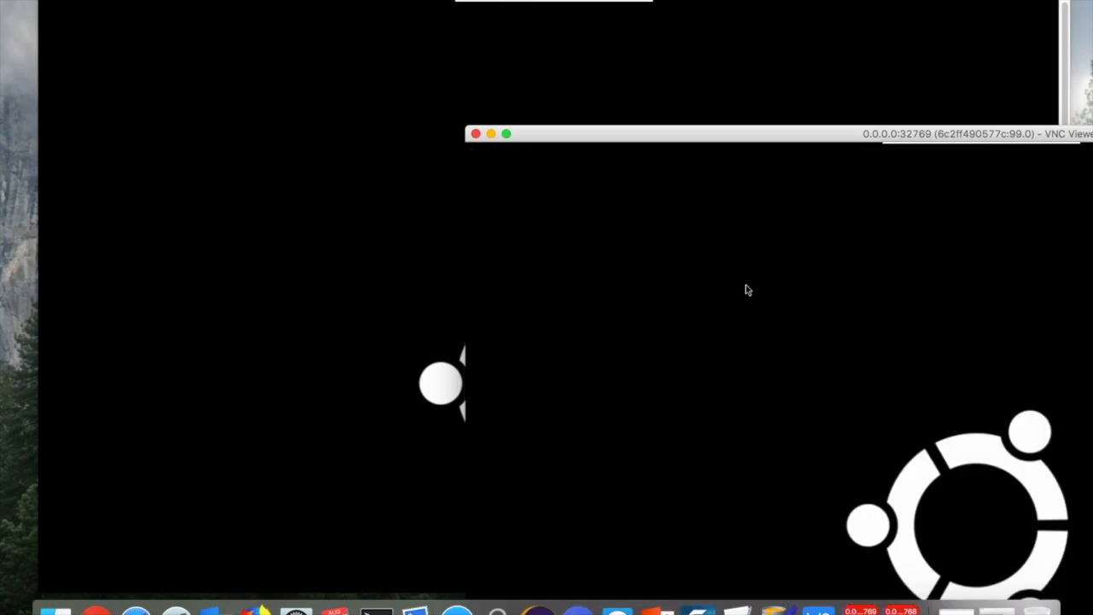
pyautogui.moveTo(620, 463)
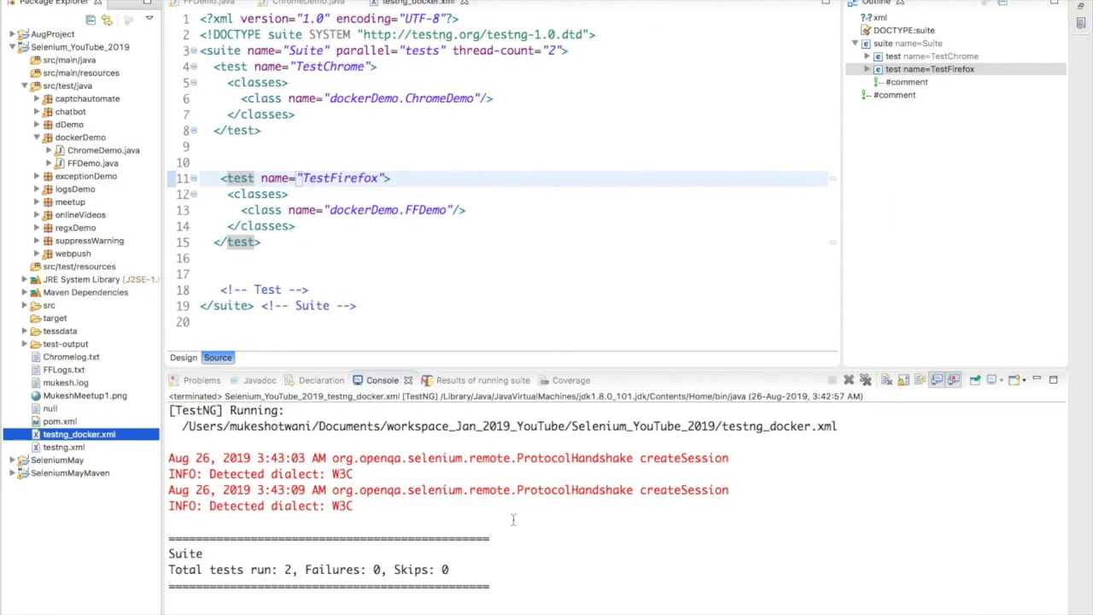
# - Review the suite results showing TestChrome and TestFirefox passed, then return to ChromeDemo.java
pyautogui.click(474, 379)
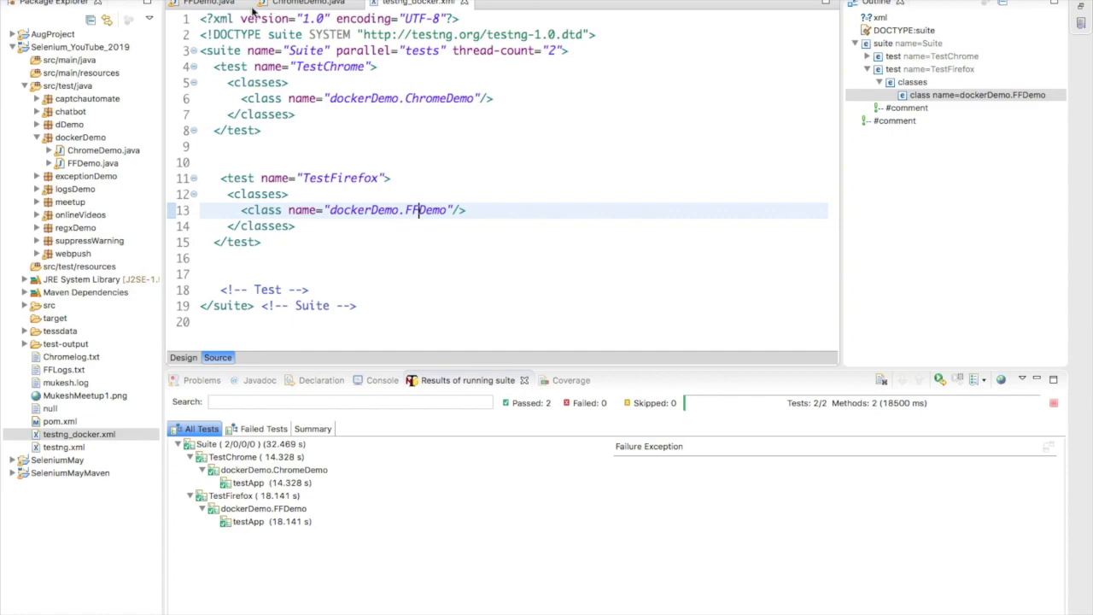
pyautogui.click(307, 2)
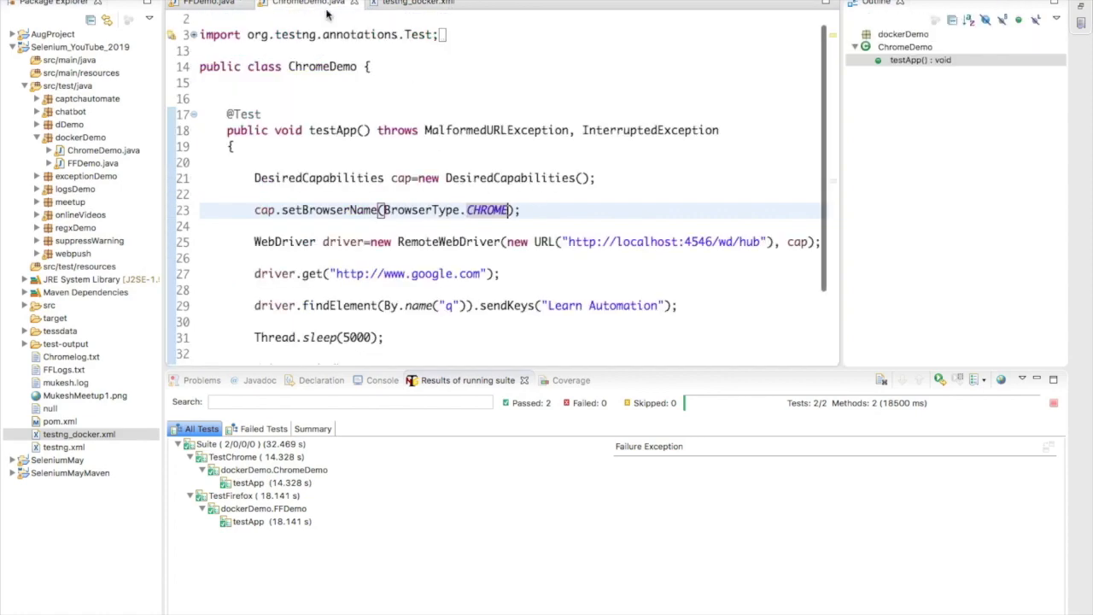